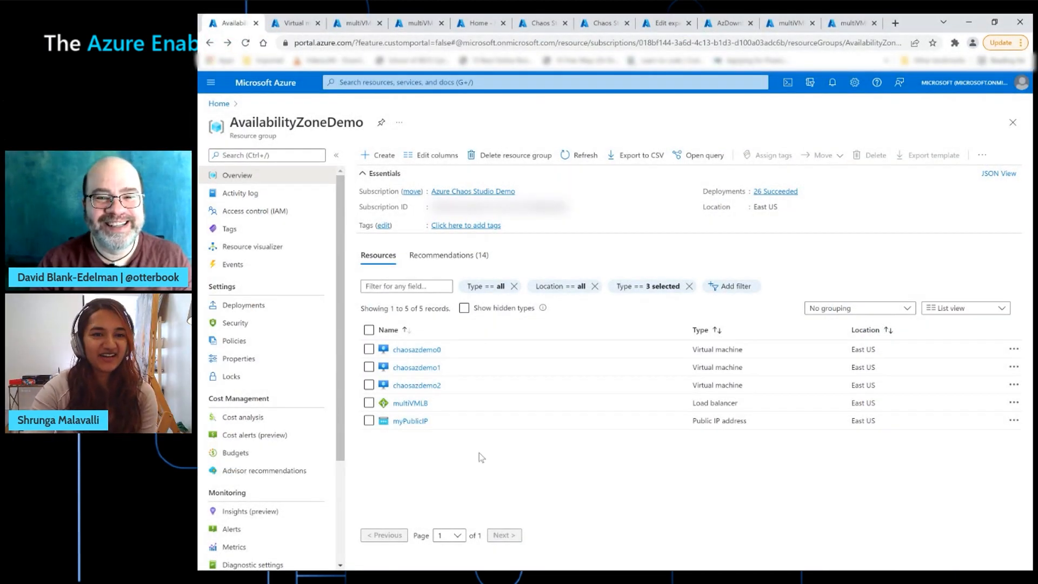
pyautogui.moveTo(571, 477)
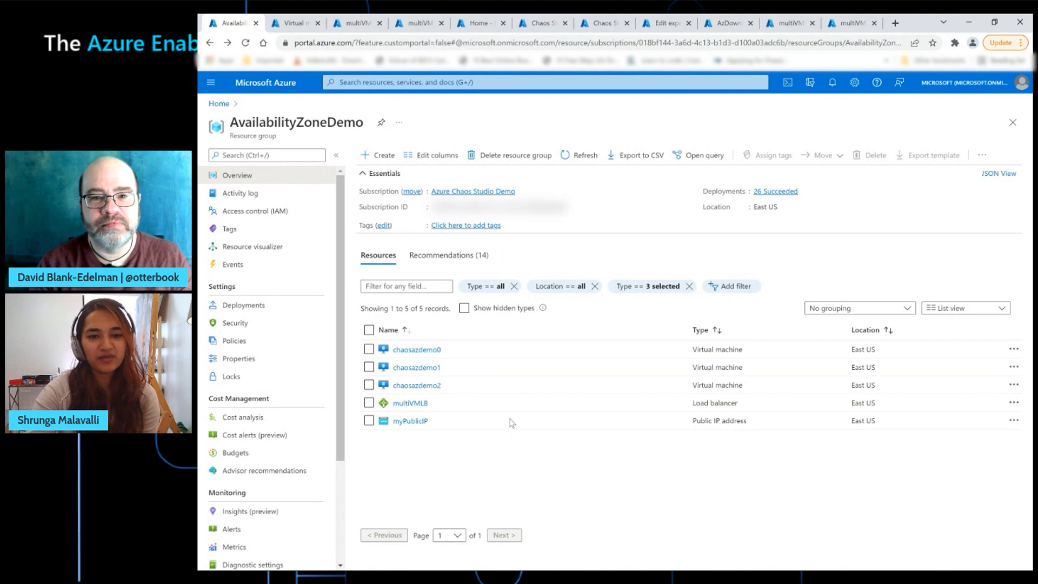
pyautogui.moveTo(443, 456)
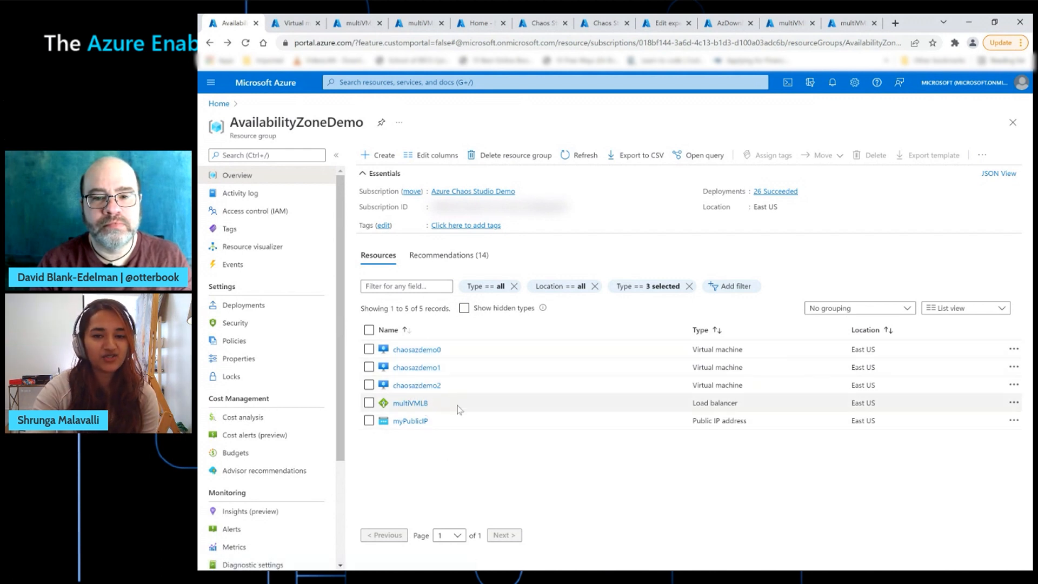
pyautogui.moveTo(415, 385)
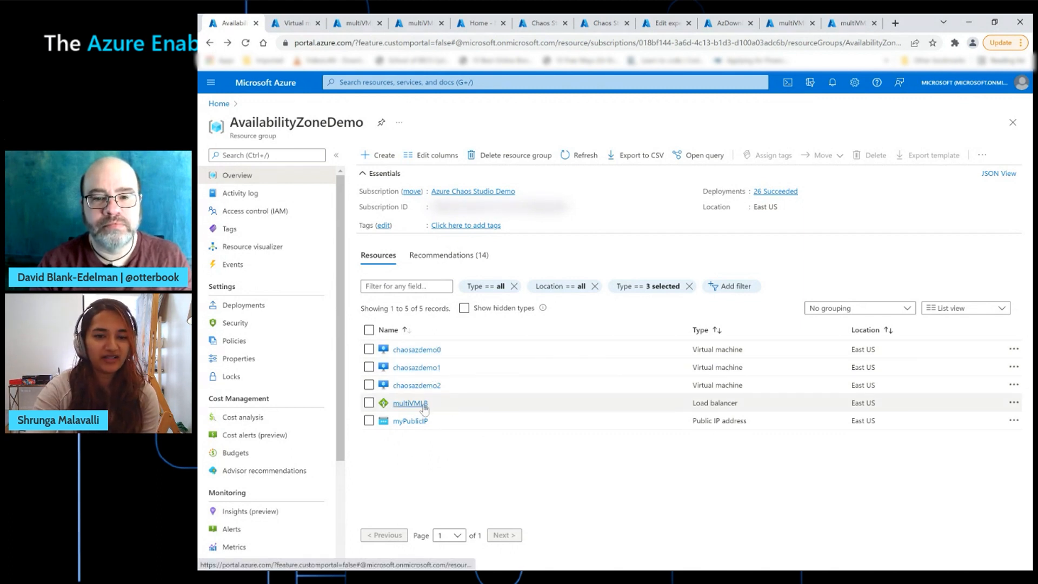
pyautogui.moveTo(449, 408)
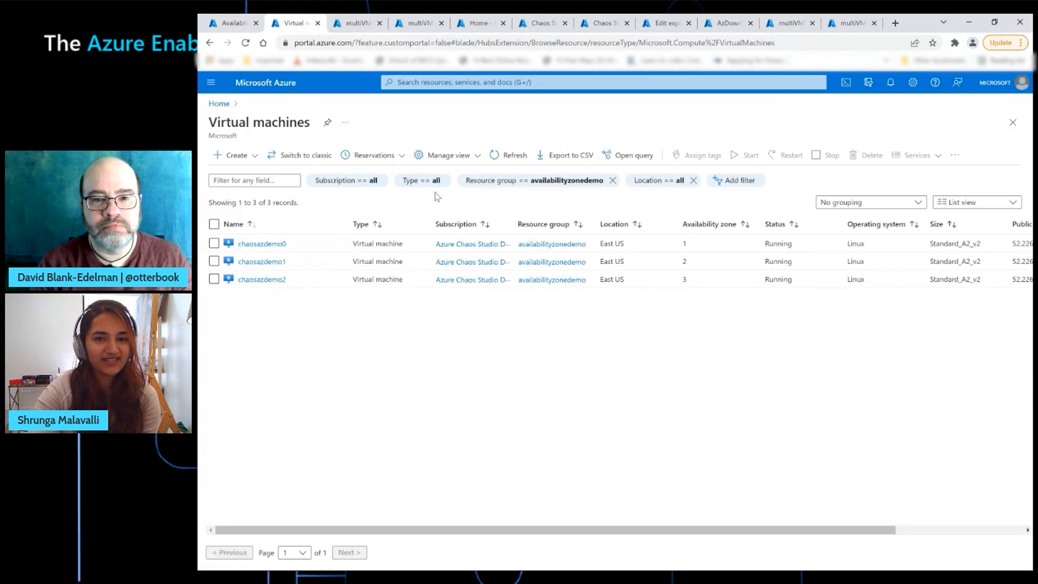
pyautogui.moveTo(483, 355)
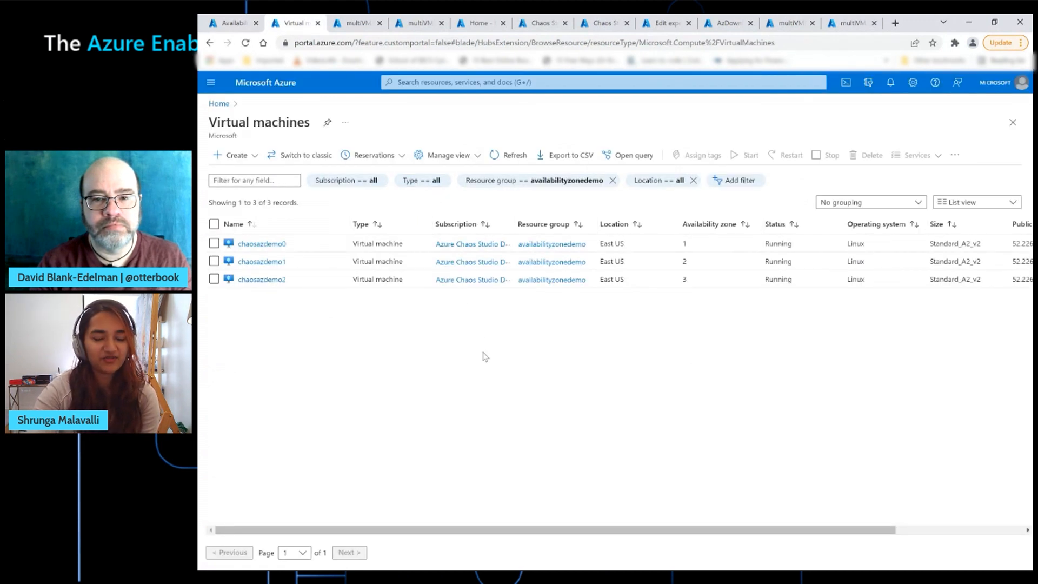
pyautogui.moveTo(528, 364)
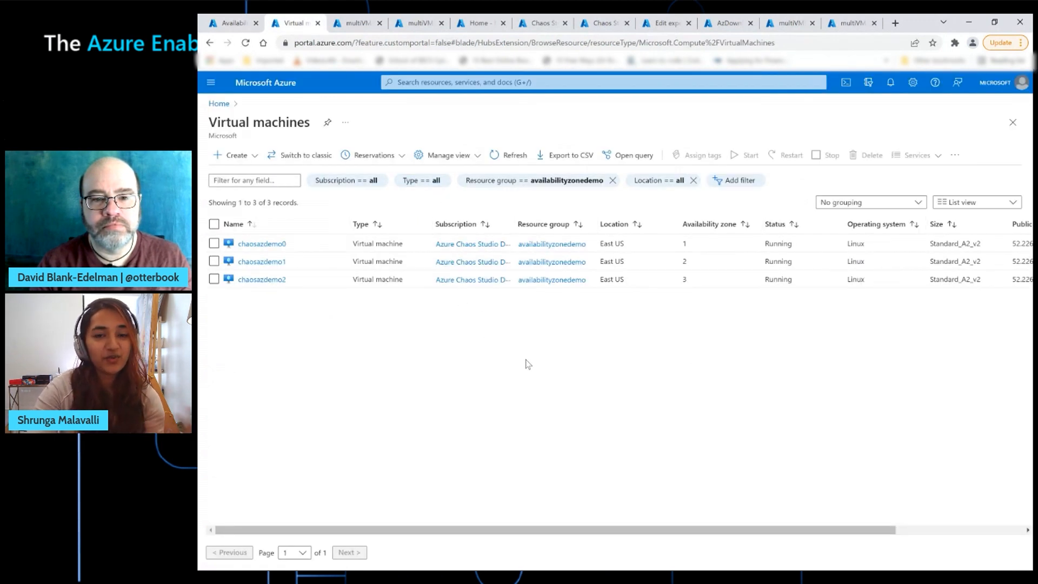
pyautogui.moveTo(493, 343)
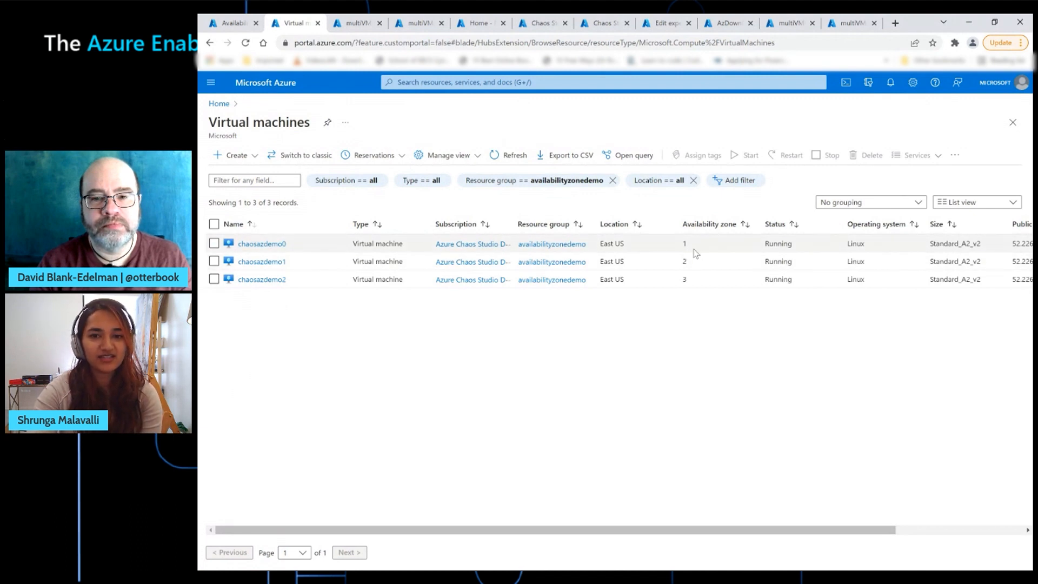
pyautogui.moveTo(721, 233)
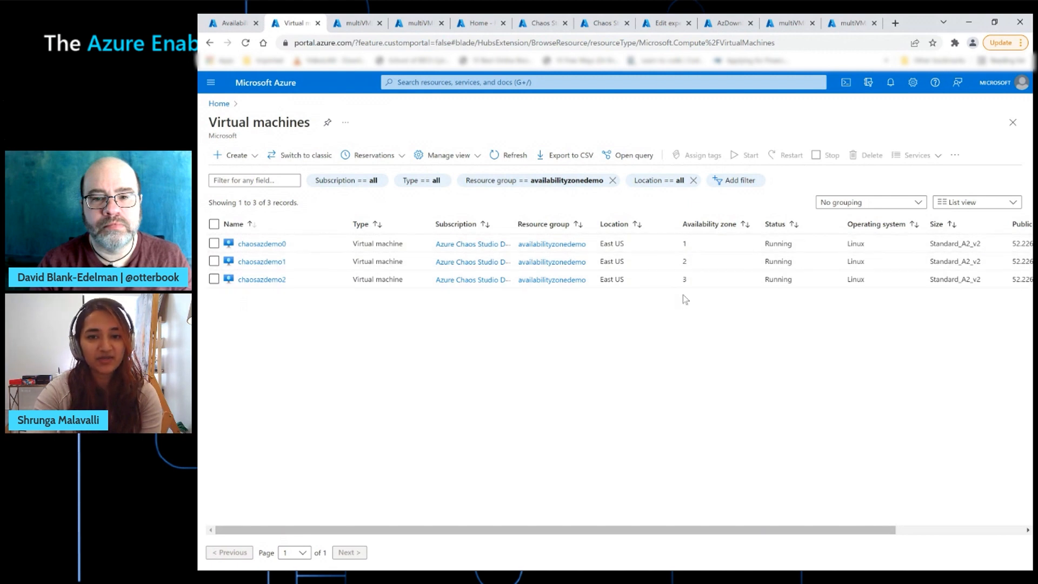
pyautogui.moveTo(681, 309)
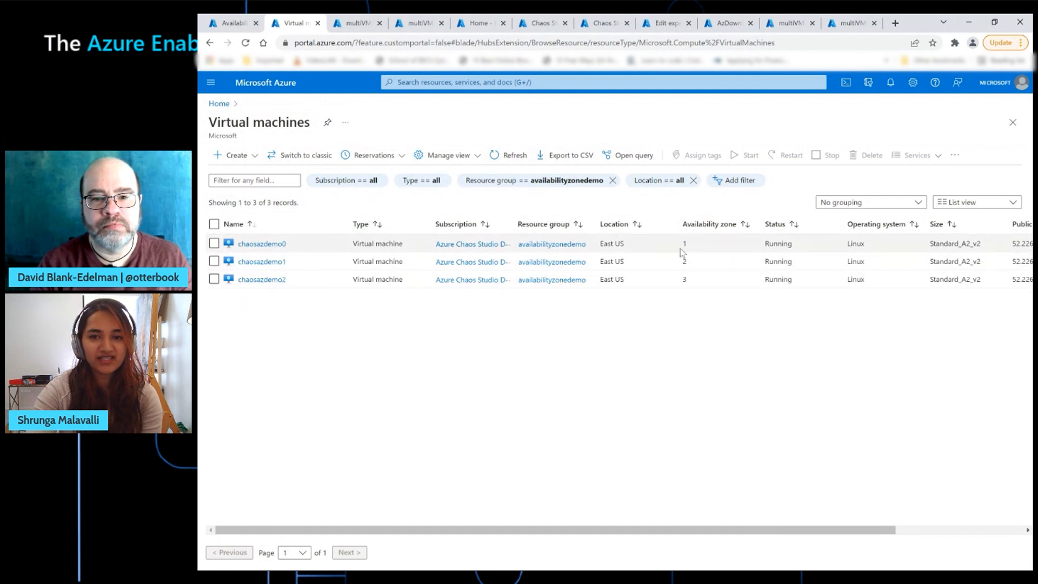
pyautogui.moveTo(711, 269)
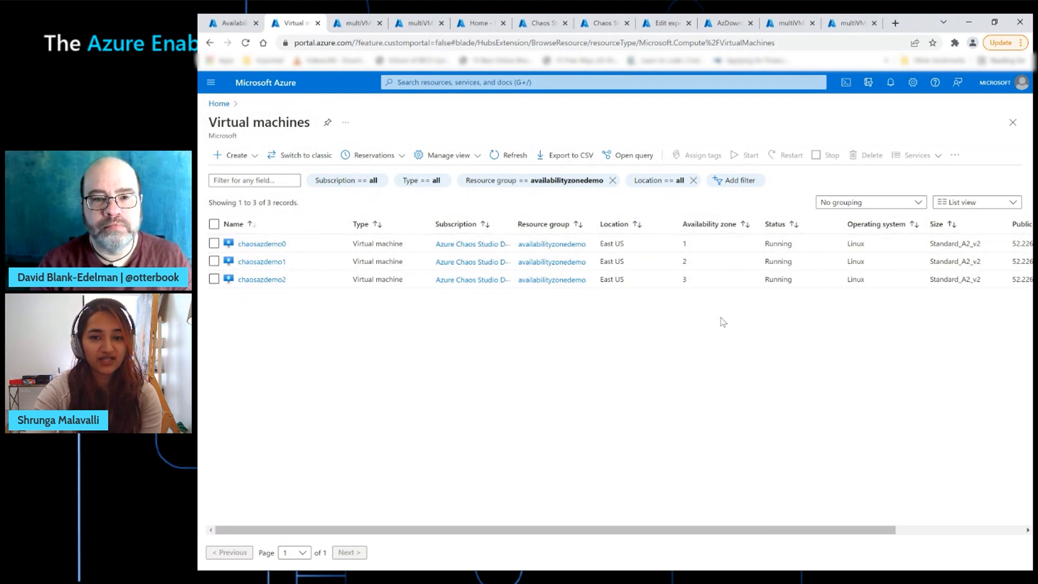
pyautogui.moveTo(715, 250)
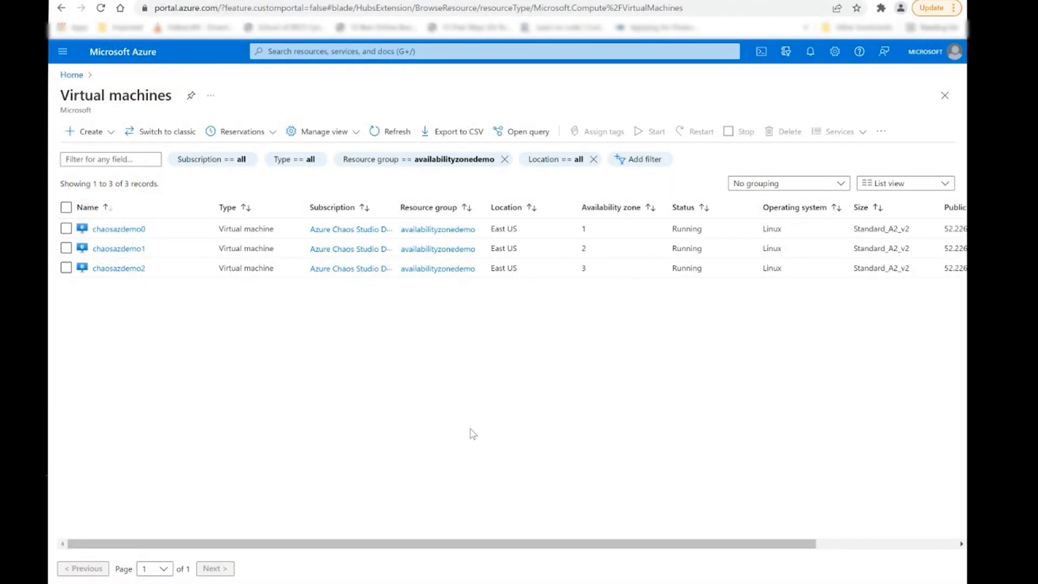
pyautogui.moveTo(659, 316)
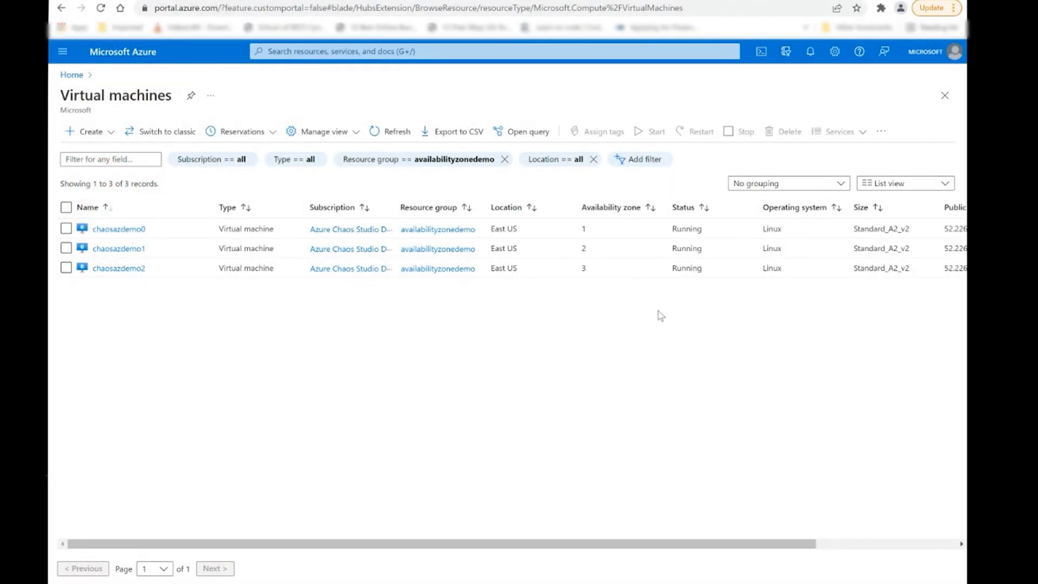
pyautogui.moveTo(282, 321)
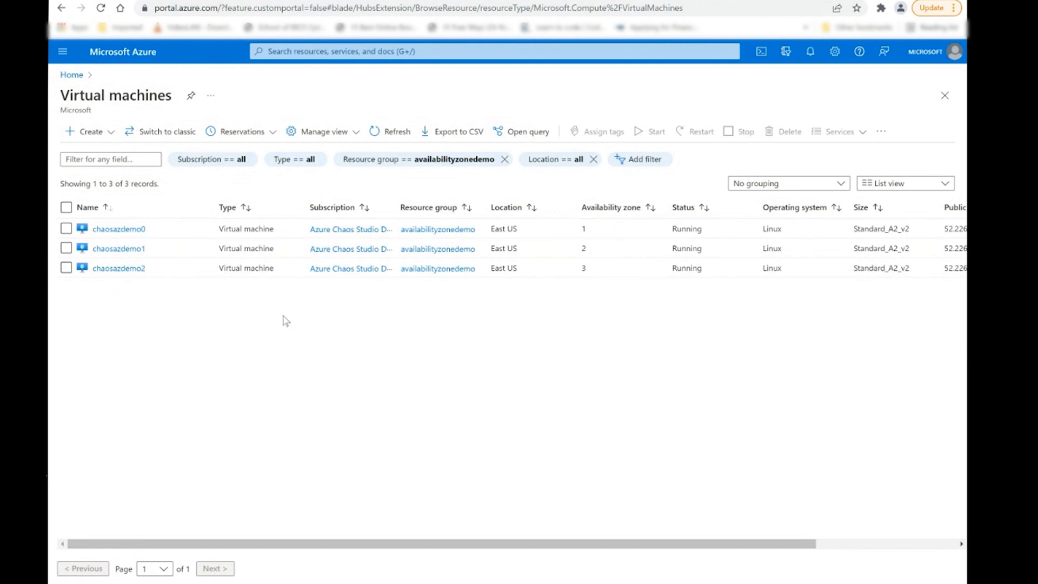
pyautogui.moveTo(385, 322)
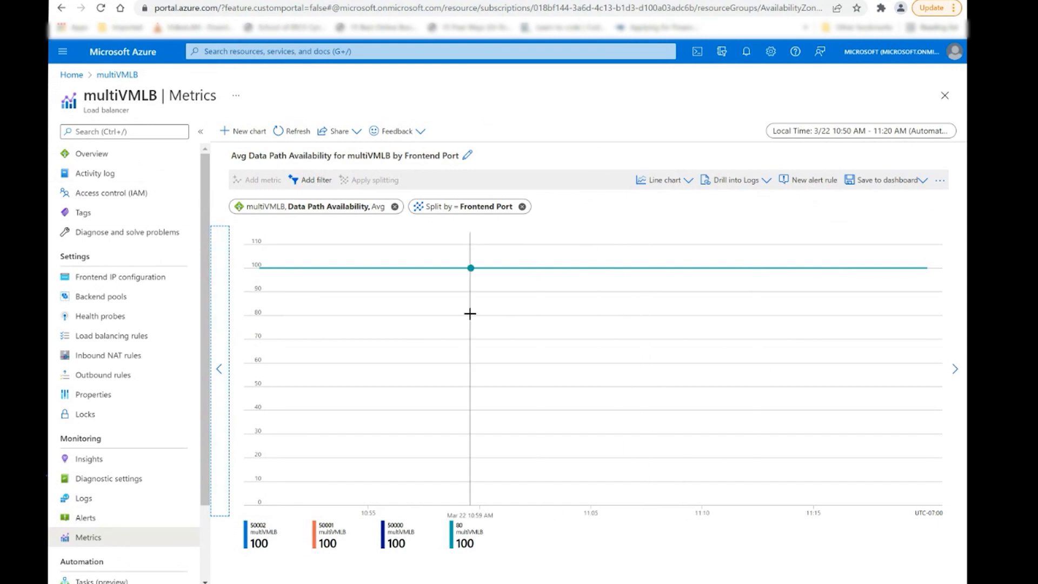
pyautogui.moveTo(409, 324)
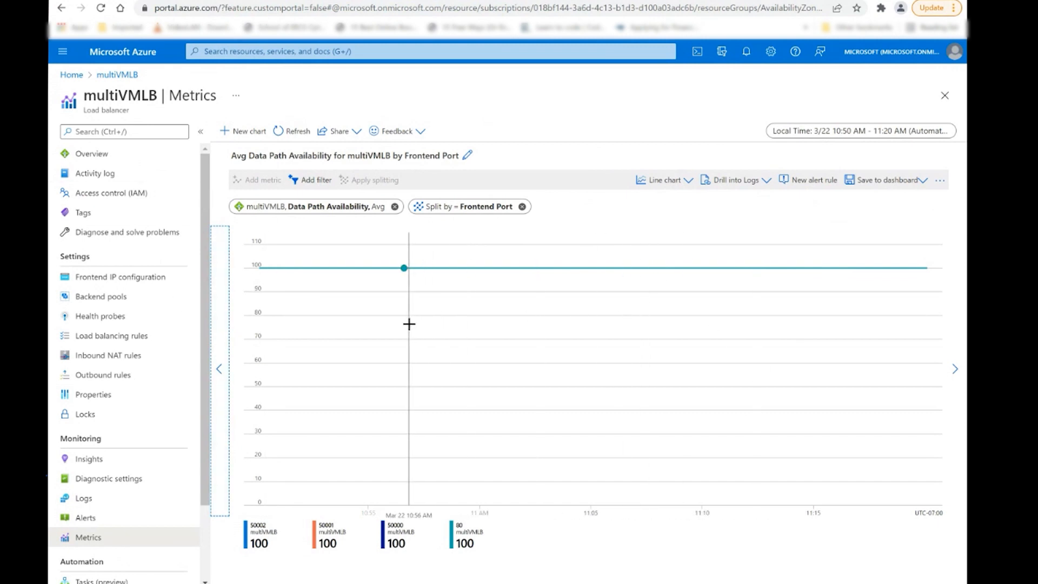
pyautogui.moveTo(411, 329)
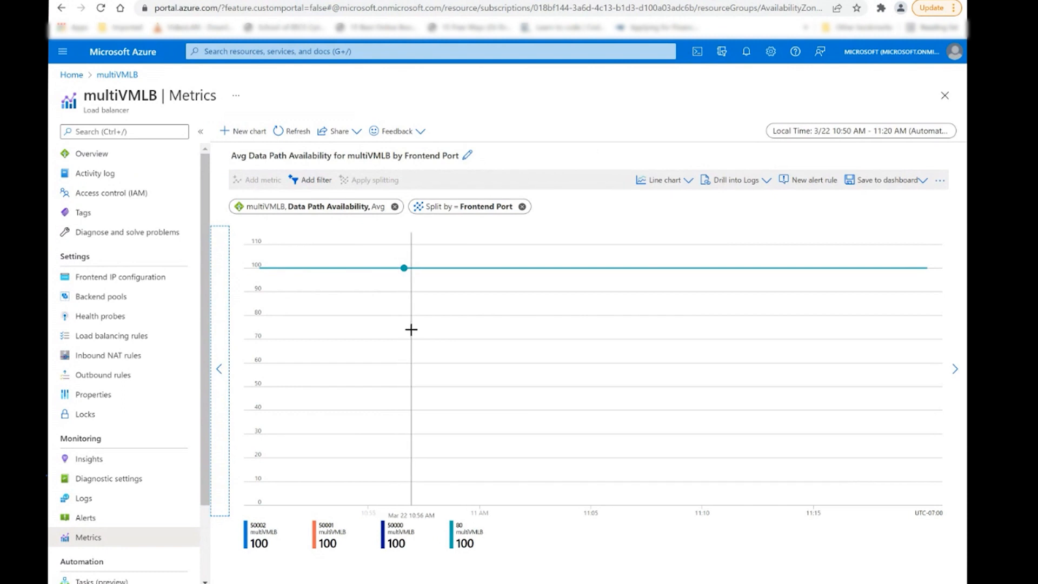
pyautogui.moveTo(517, 282)
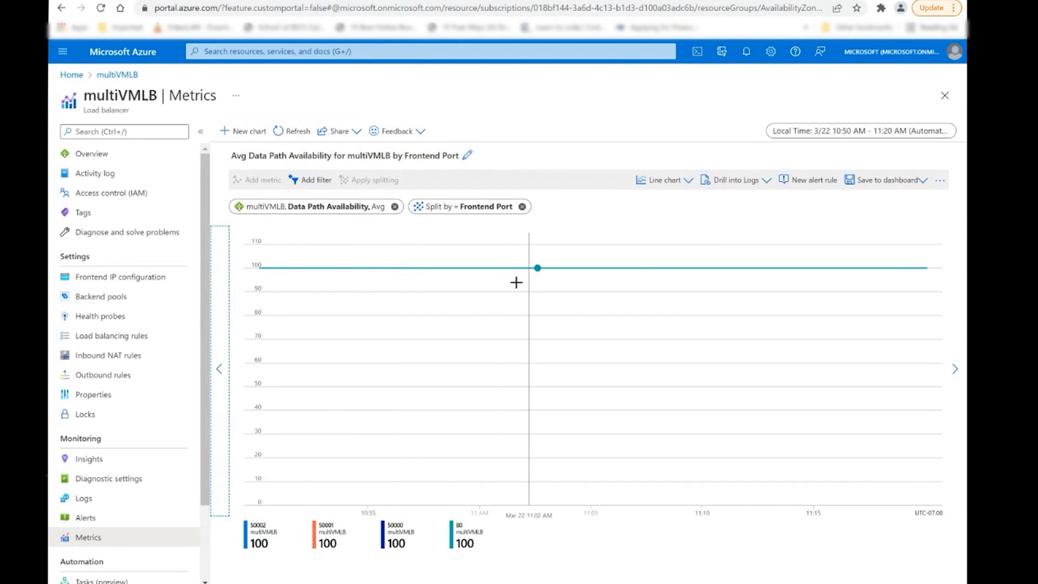
pyautogui.moveTo(502, 288)
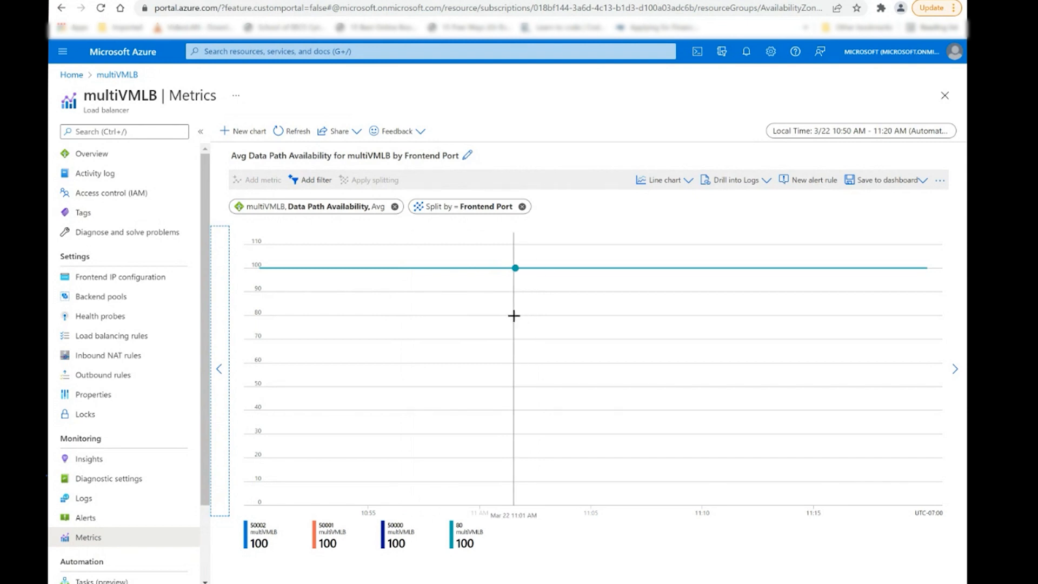
pyautogui.moveTo(530, 325)
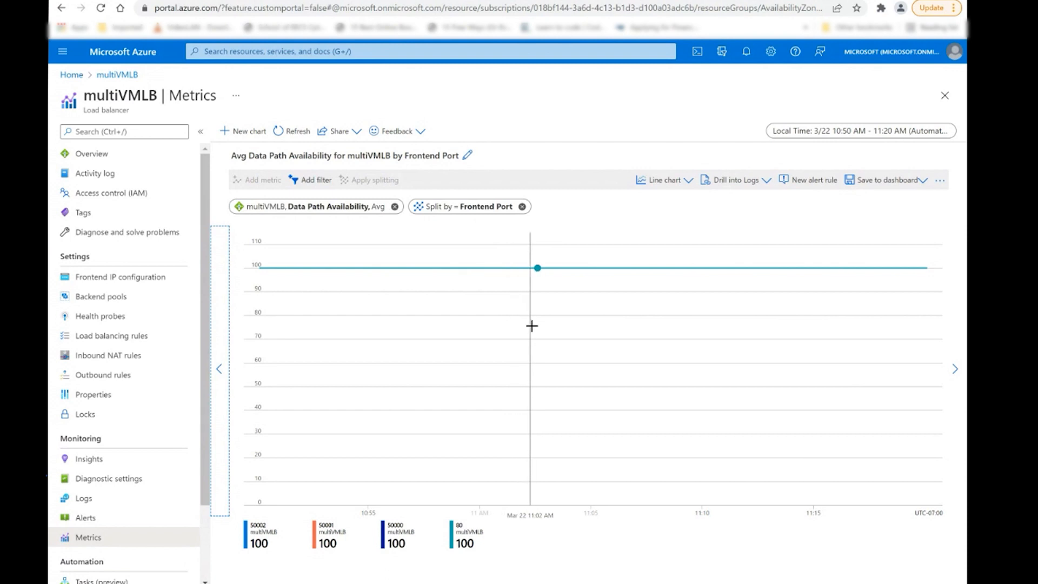
pyautogui.moveTo(298, 546)
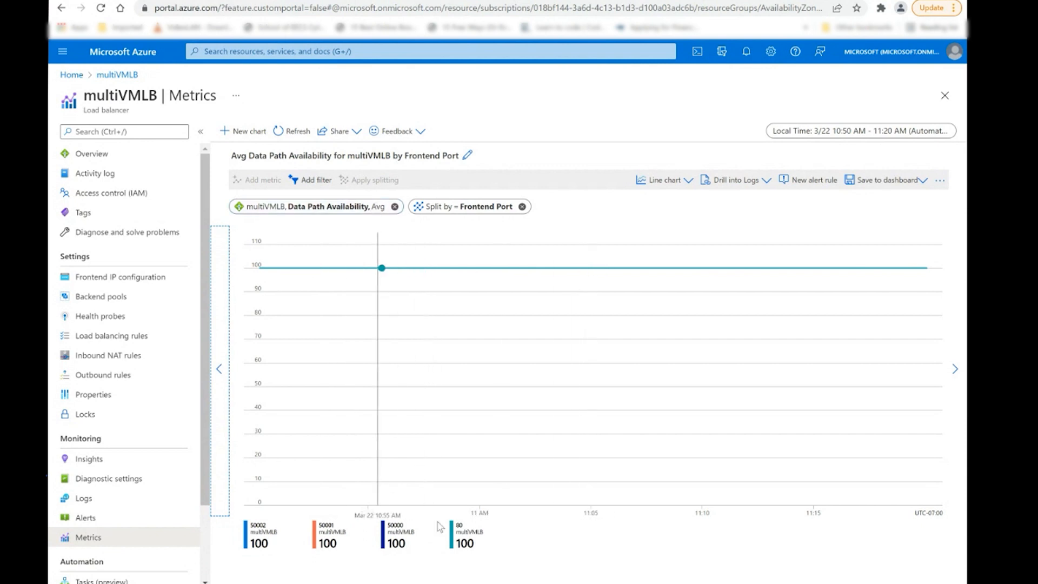
# Step: Remove the Frontend Port split so Data Path Availability shows as one overall line
pyautogui.click(522, 206)
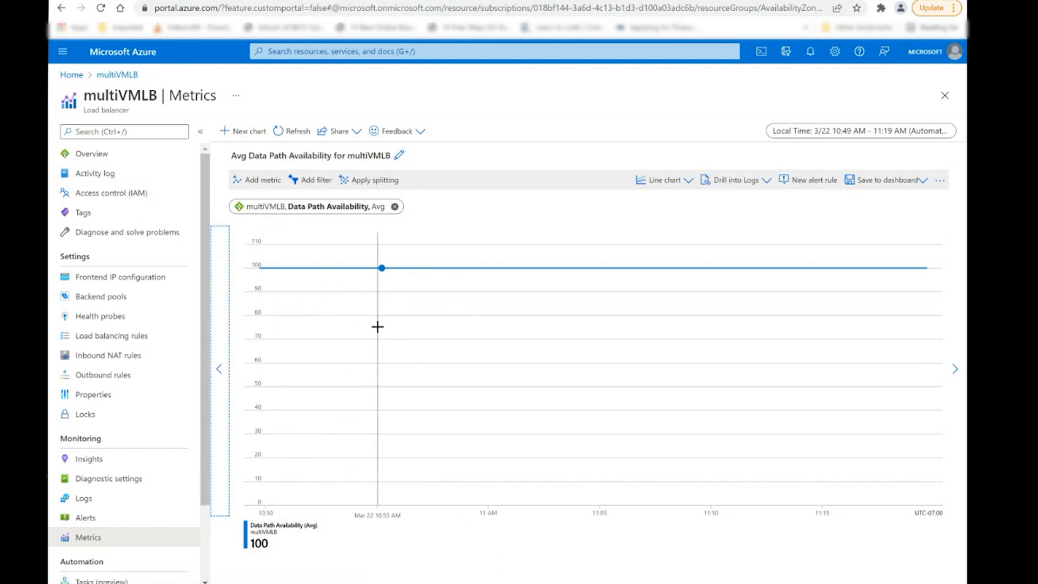
pyautogui.moveTo(384, 349)
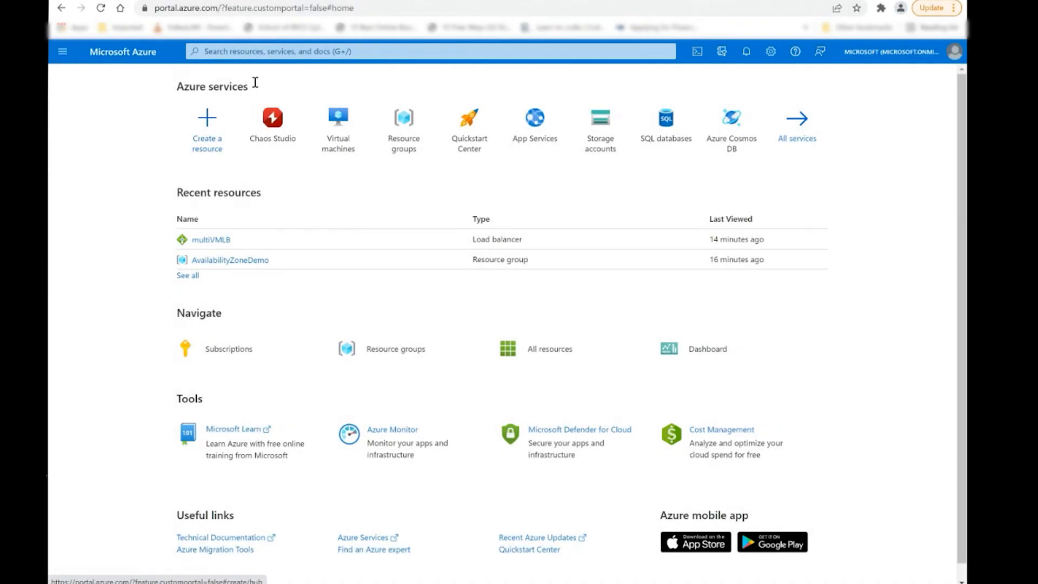
pyautogui.moveTo(202, 155)
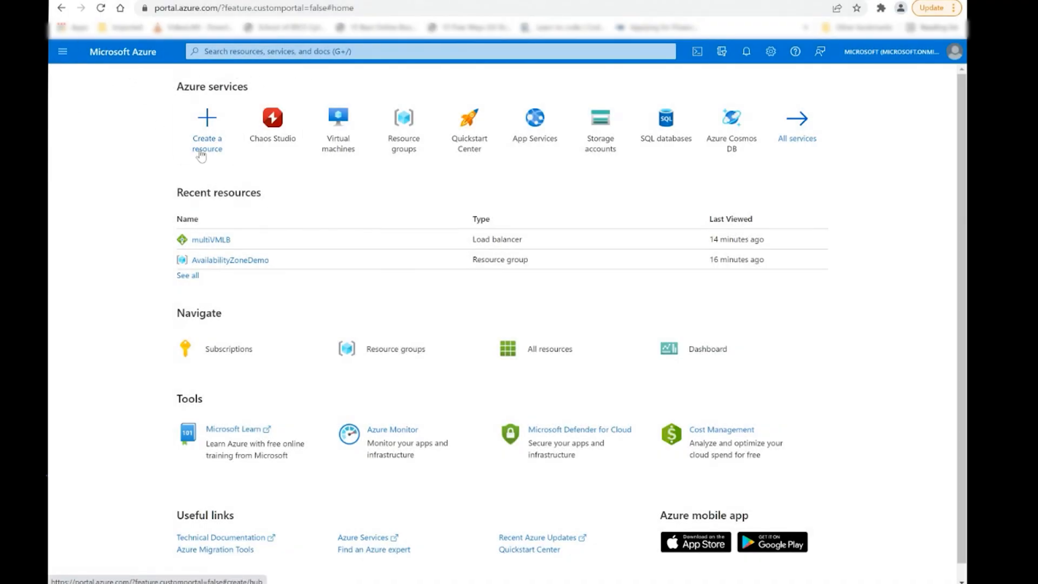
# Step: Search the portal for 'chaos' and open Chaos Studio from the Services results
pyautogui.click(429, 51)
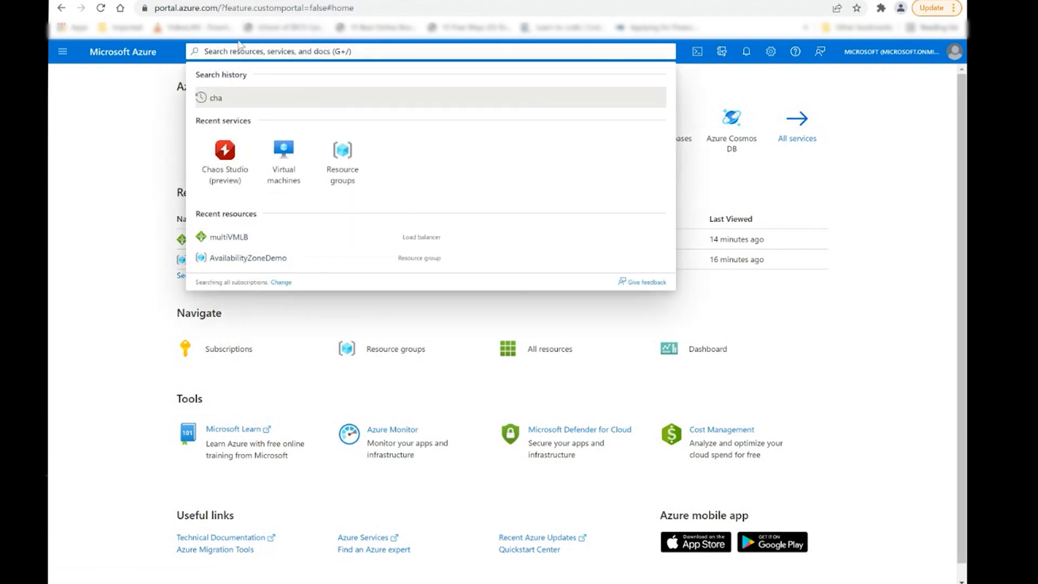
pyautogui.write('chaos')
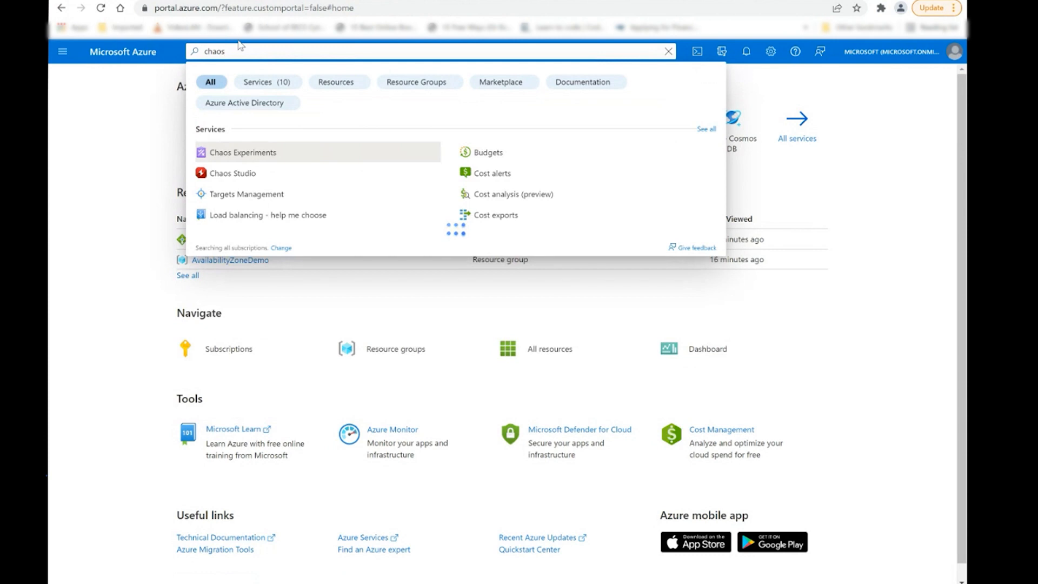
pyautogui.click(232, 173)
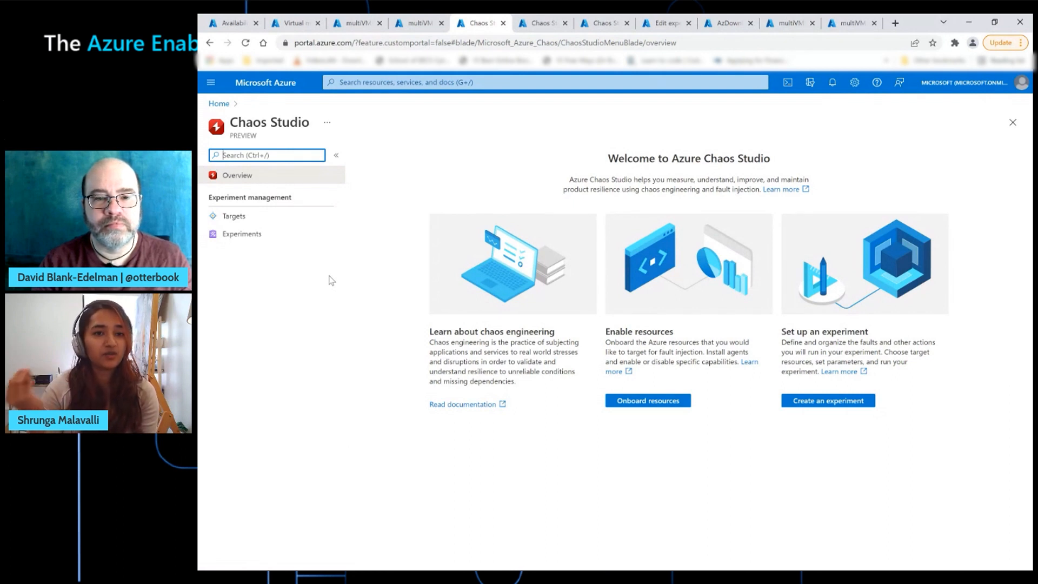
pyautogui.moveTo(269, 272)
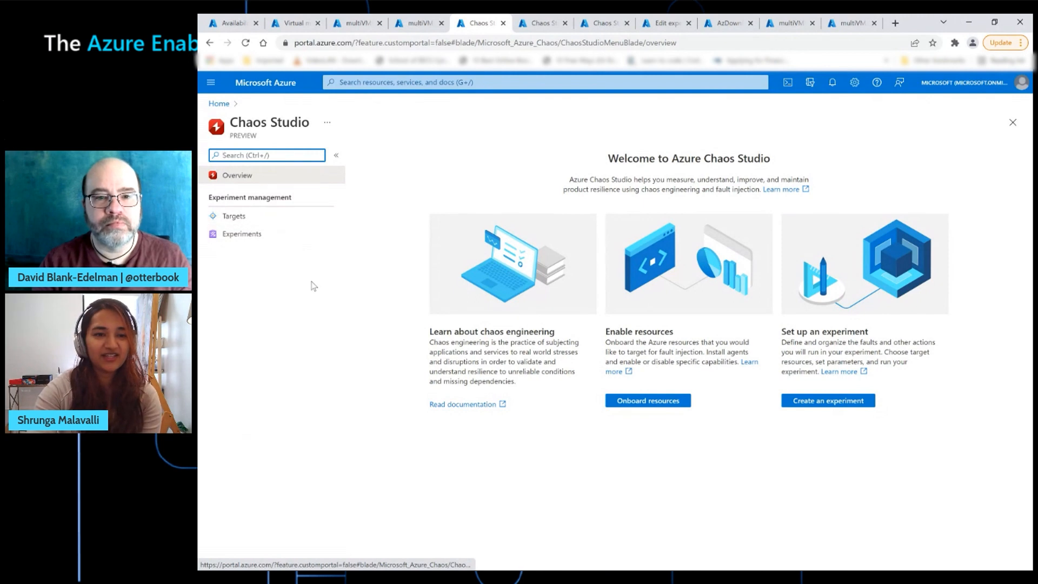
pyautogui.moveTo(233, 216)
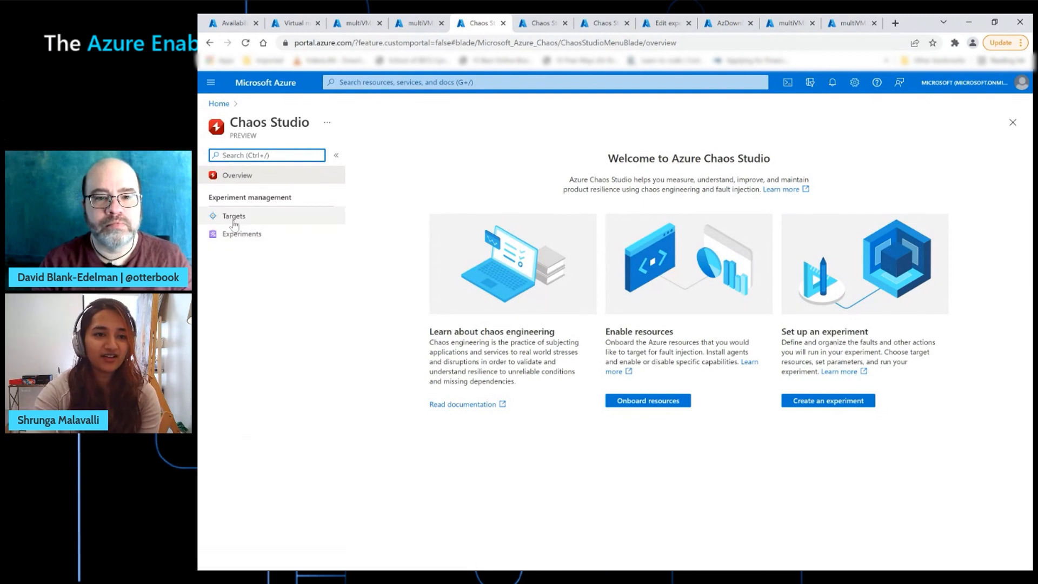
# Step: Open the Targets page under Experiment management in Chaos Studio
pyautogui.click(233, 215)
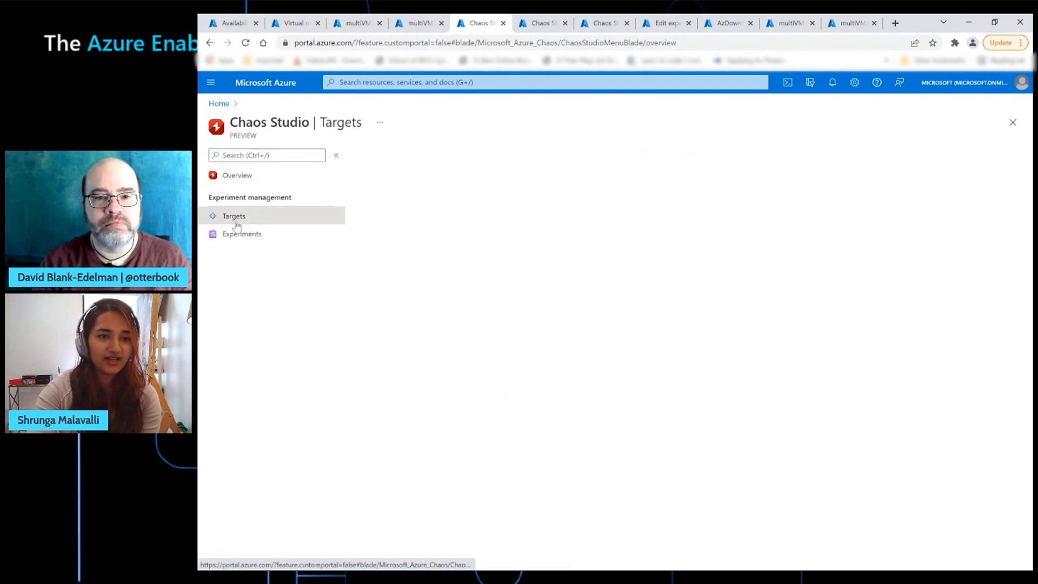
# Step: Filter targets by 'chaosaz', select the chaosazdemo machines, then clear the selection
pyautogui.click(234, 215)
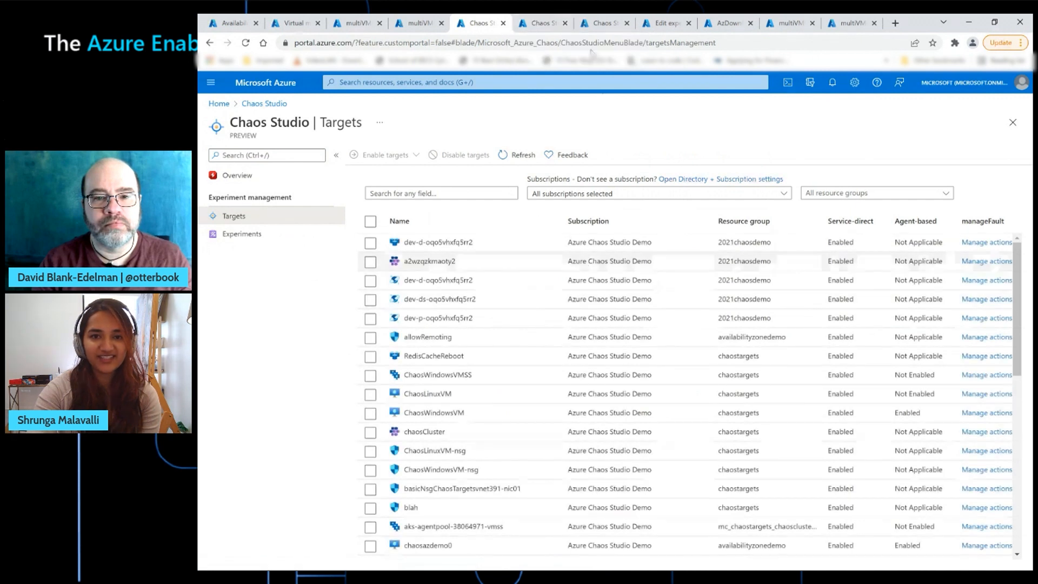
pyautogui.write('chaosaz')
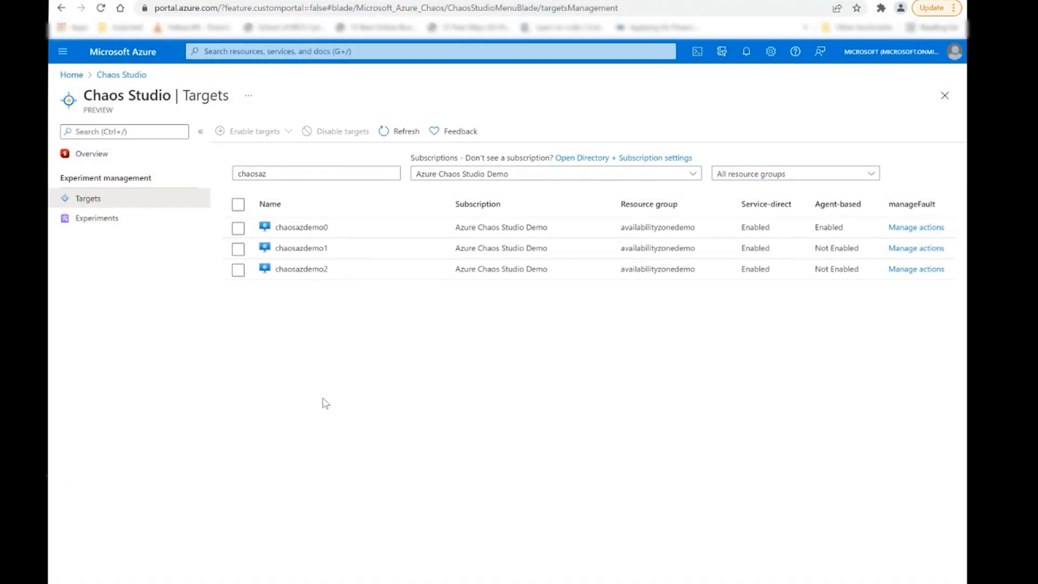
pyautogui.moveTo(294, 359)
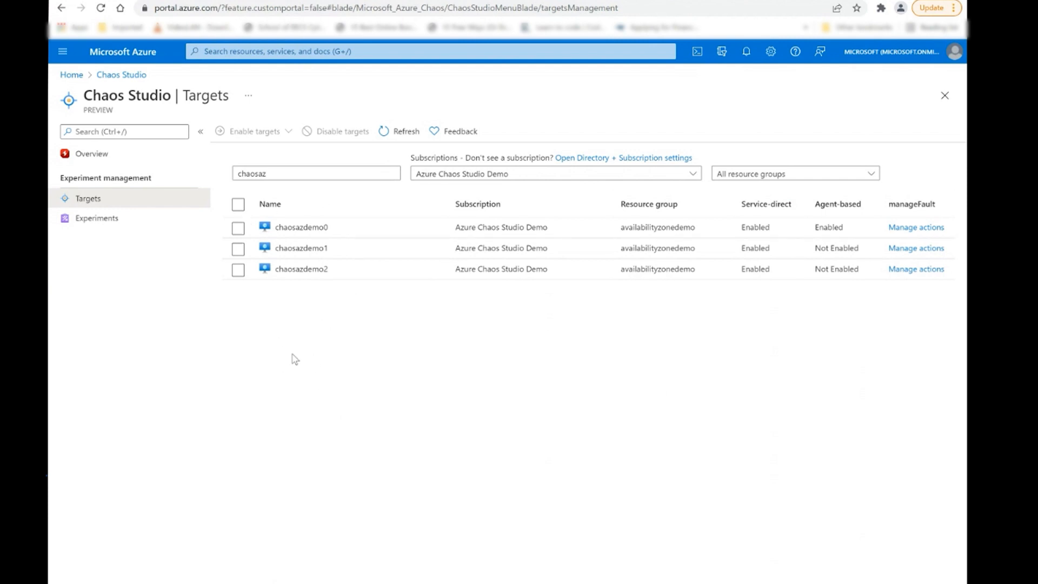
pyautogui.moveTo(305, 378)
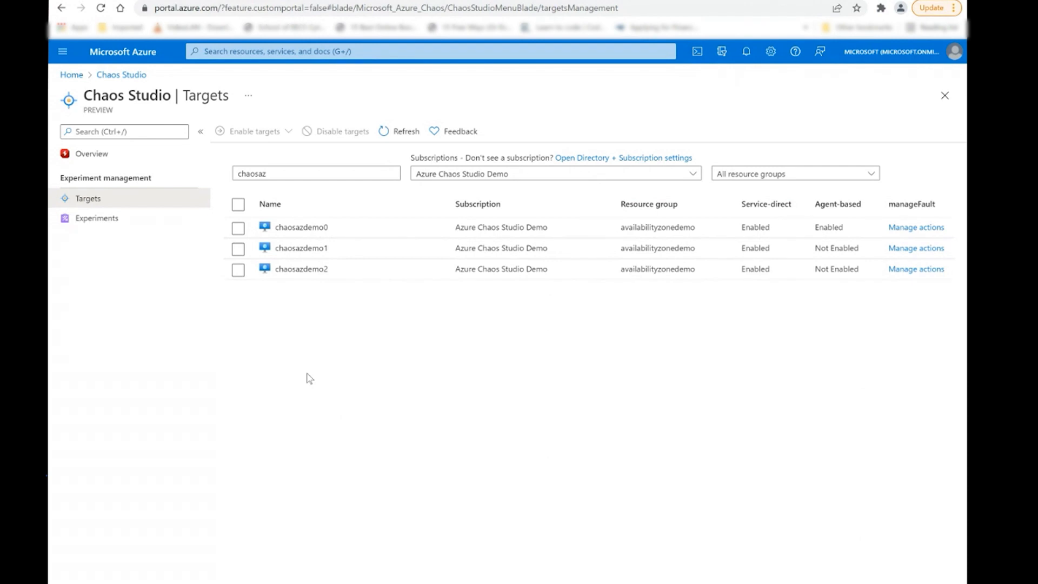
pyautogui.moveTo(328, 379)
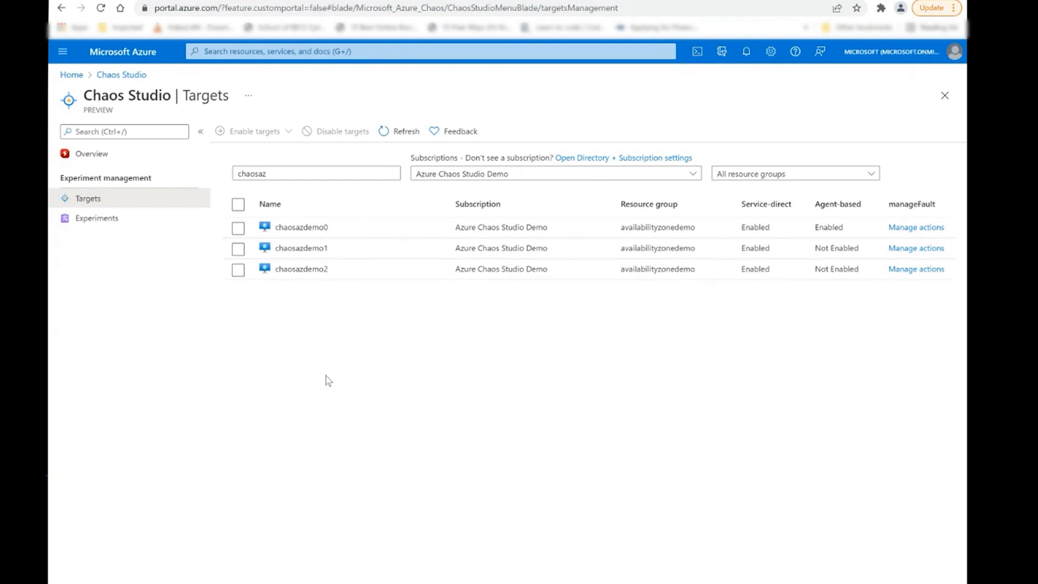
pyautogui.moveTo(801, 274)
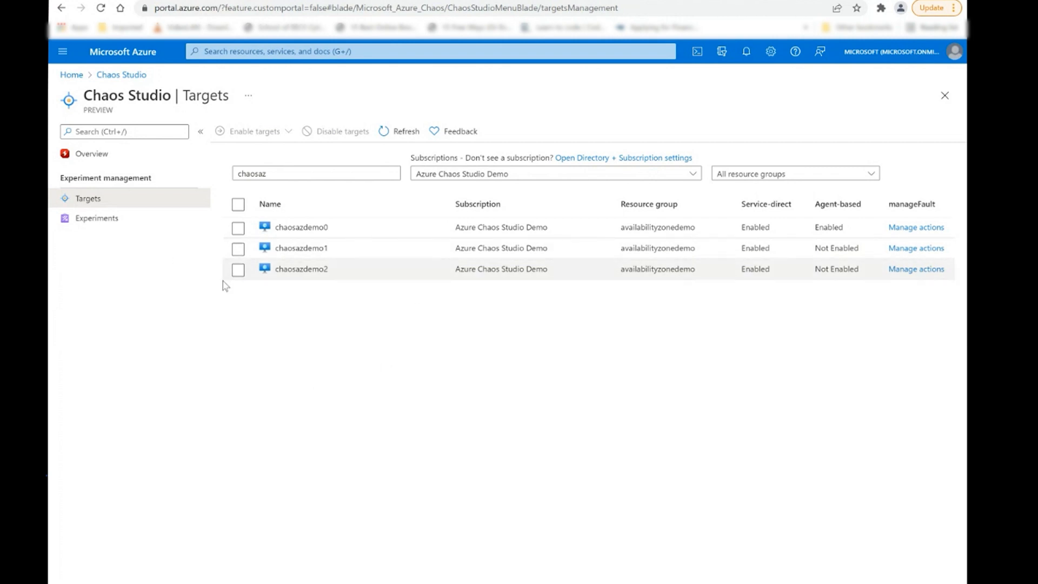
pyautogui.click(237, 271)
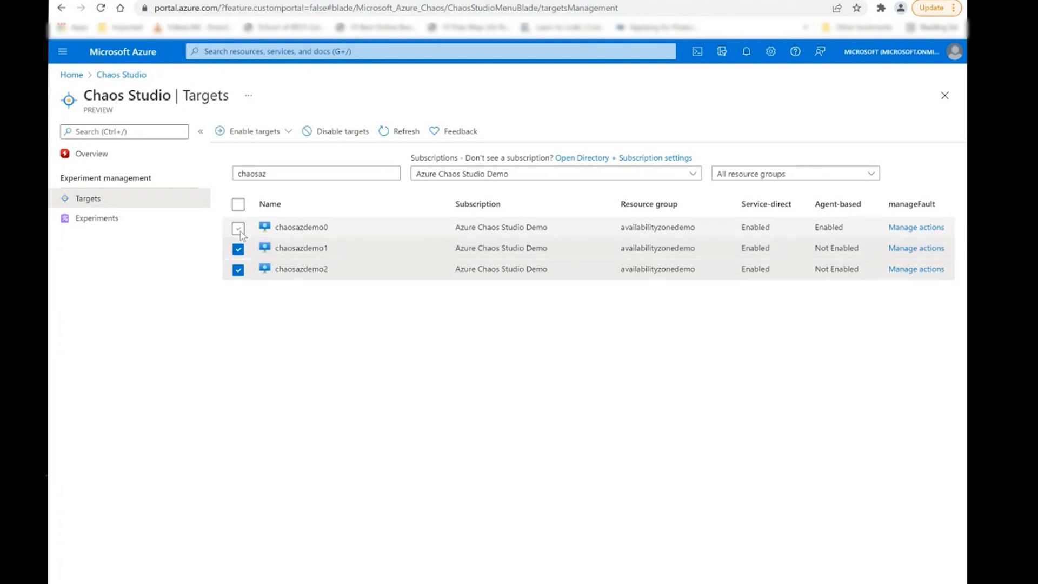
pyautogui.click(238, 227)
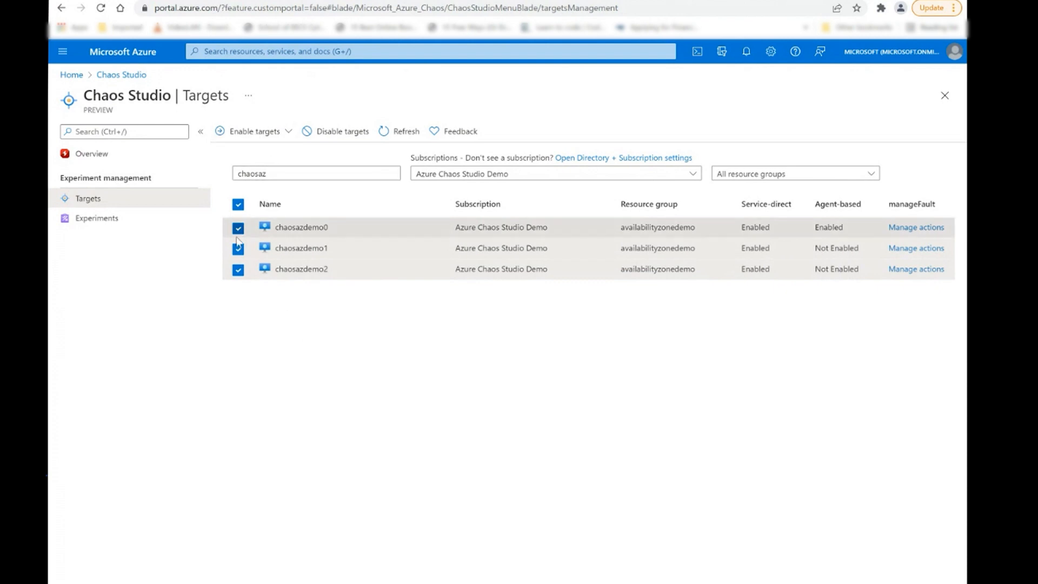
pyautogui.click(252, 131)
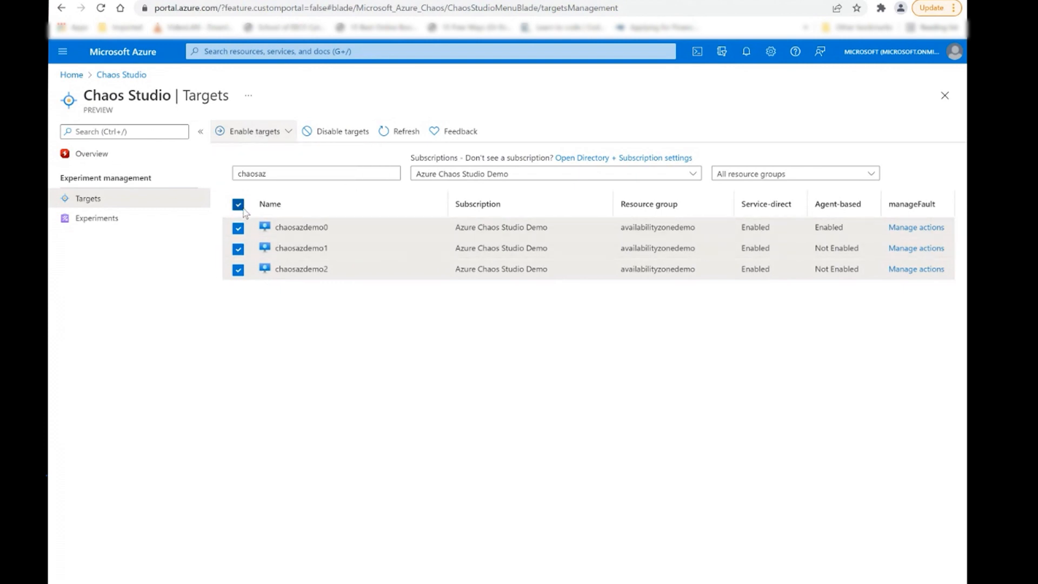
pyautogui.click(237, 204)
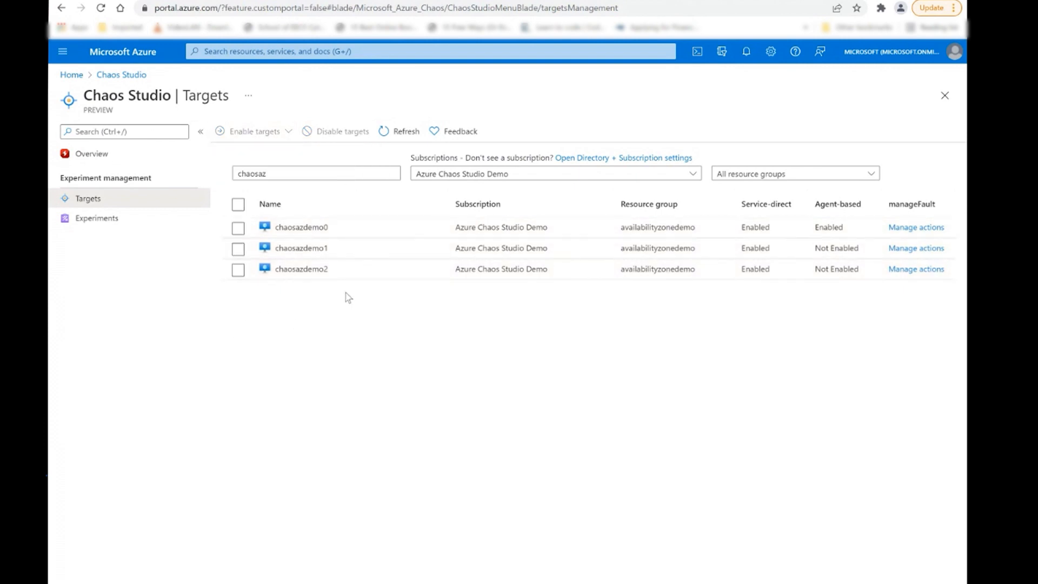
pyautogui.moveTo(258, 356)
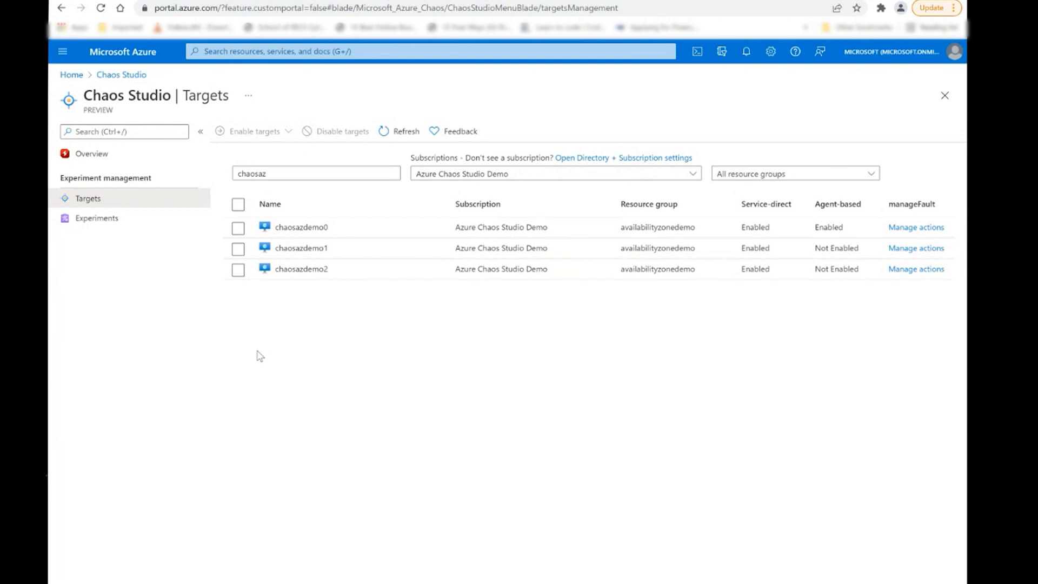
pyautogui.moveTo(257, 359)
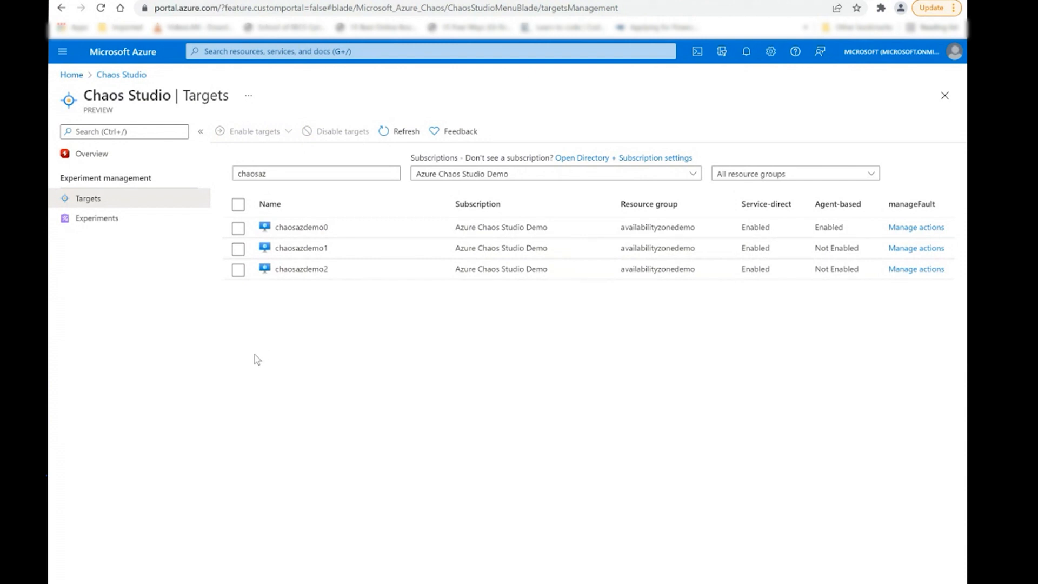
# Step: Open the Experiments list in Chaos Studio
pyautogui.click(315, 173)
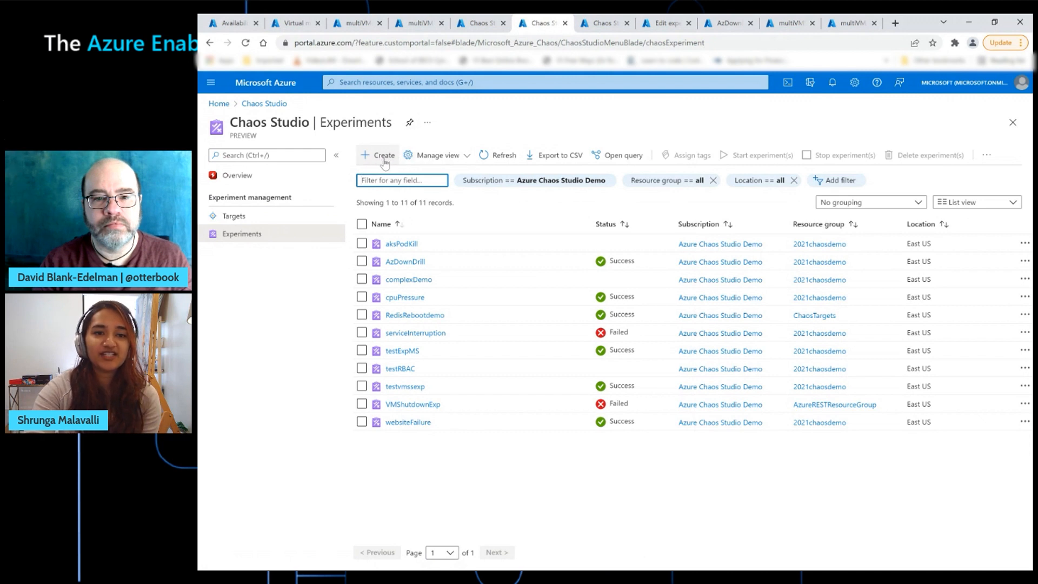
# Step: Create a new experiment and name it Shrunga_Test1 on the Basics tab
pyautogui.click(377, 155)
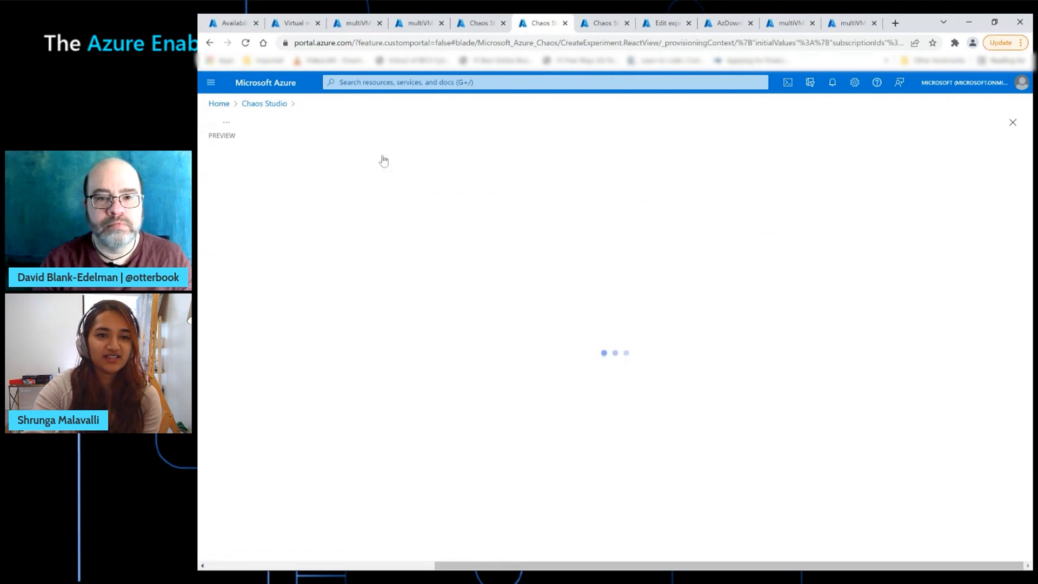
pyautogui.click(383, 154)
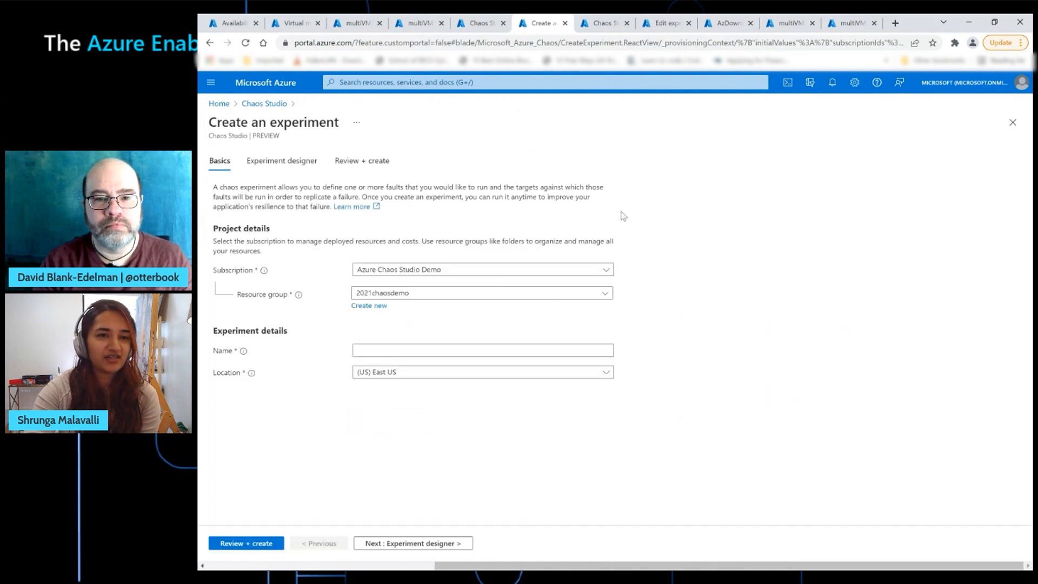
pyautogui.moveTo(637, 254)
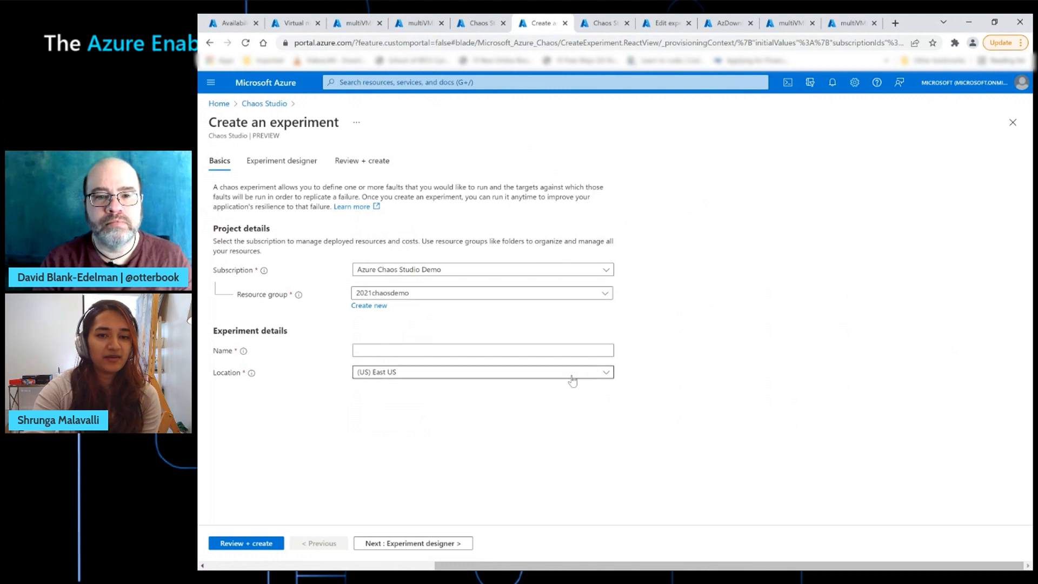
pyautogui.click(482, 351)
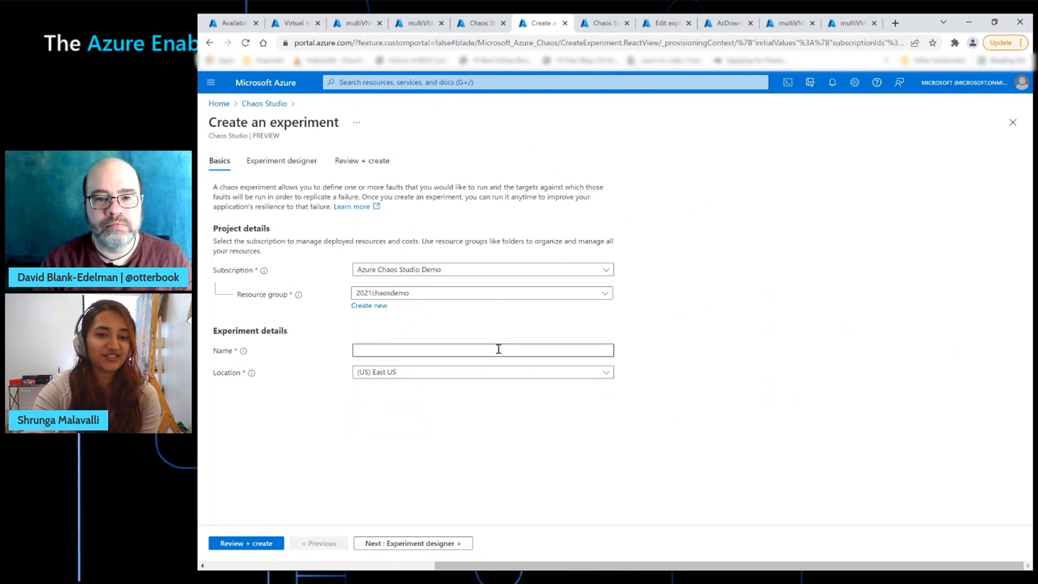
pyautogui.write('Shrunga_Test1')
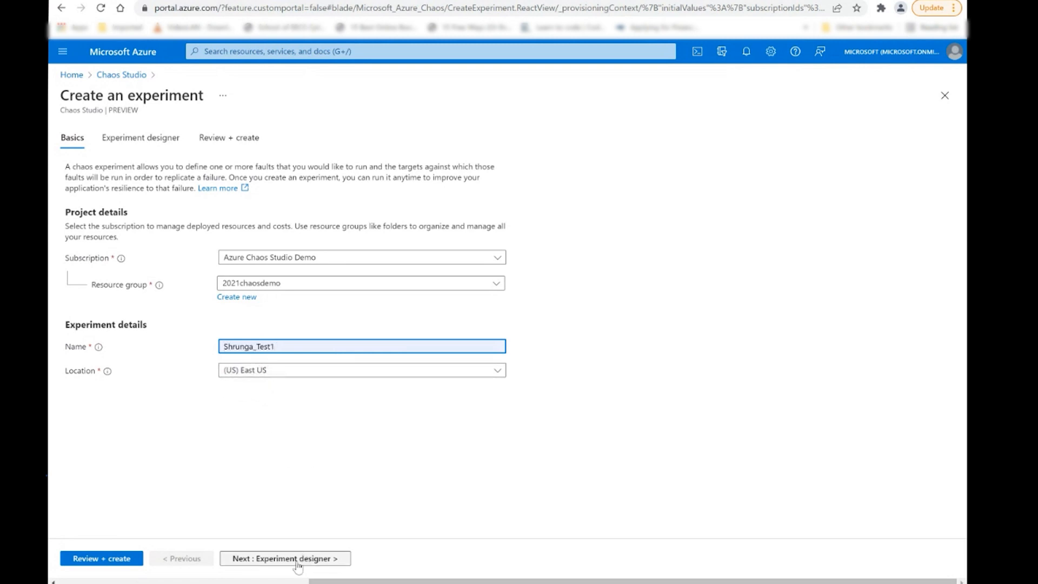
# Step: In Experiment designer, name Step 1 'Shutdown Zone 1' and Branch 1 'VM Shutdown Zone 1'
pyautogui.click(283, 558)
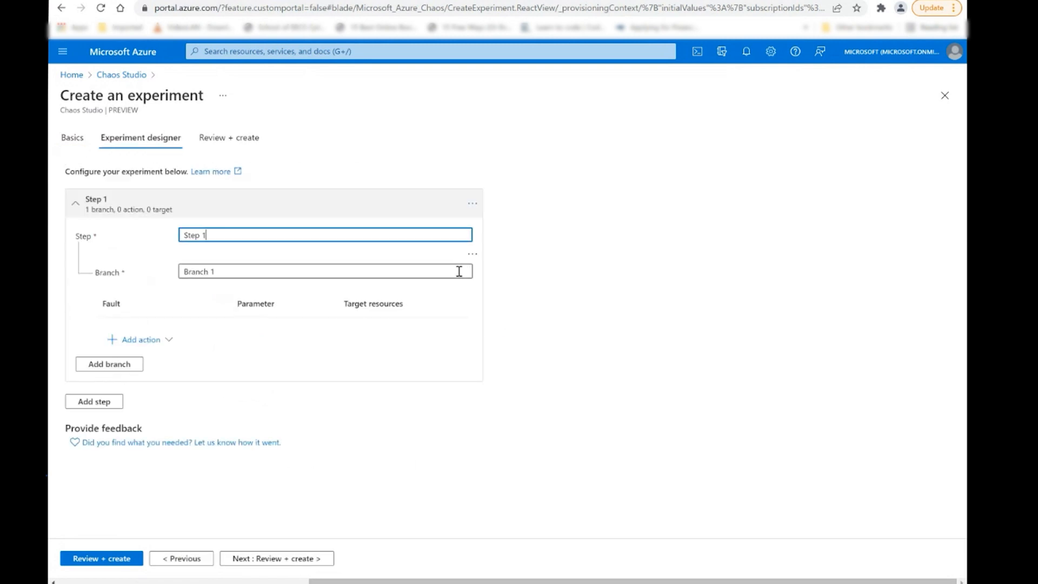
pyautogui.moveTo(414, 459)
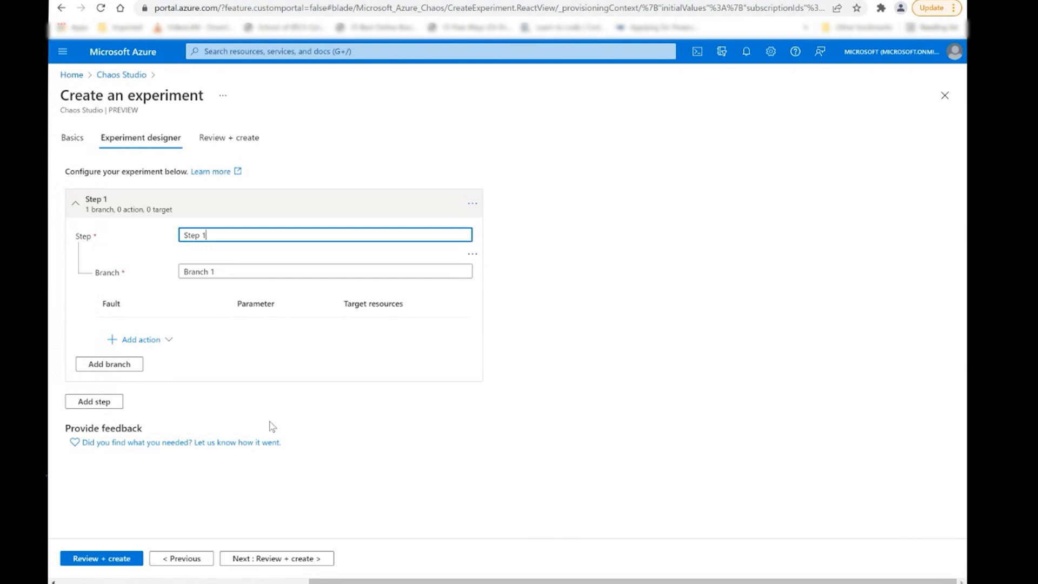
pyautogui.moveTo(91, 259)
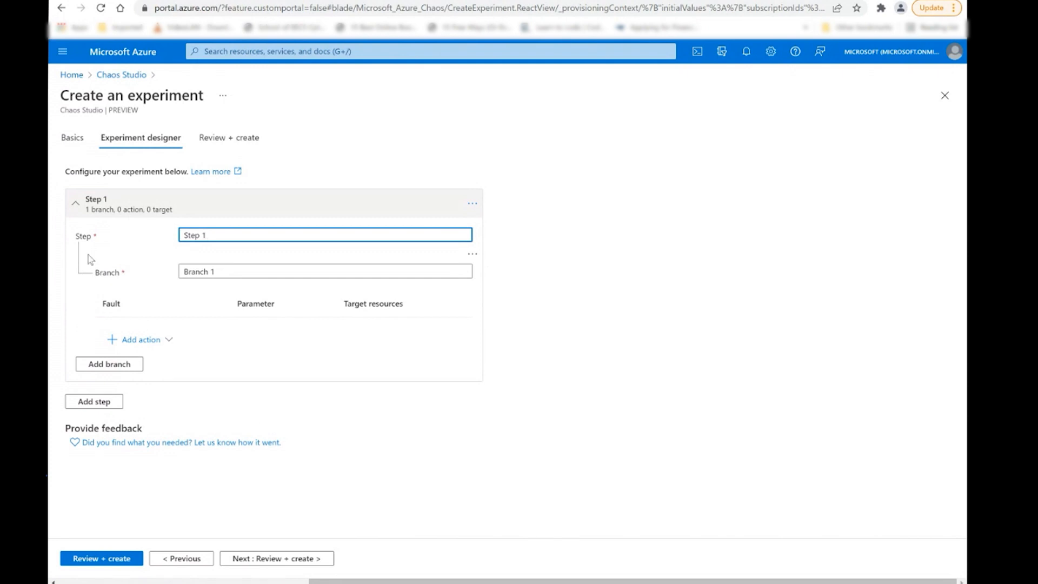
pyautogui.moveTo(305, 204)
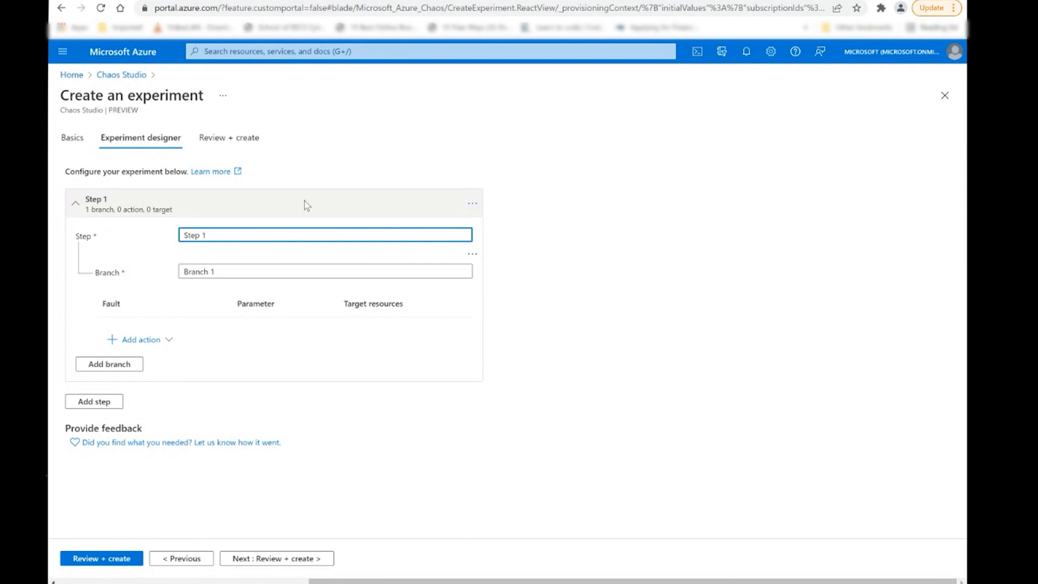
pyautogui.moveTo(249, 337)
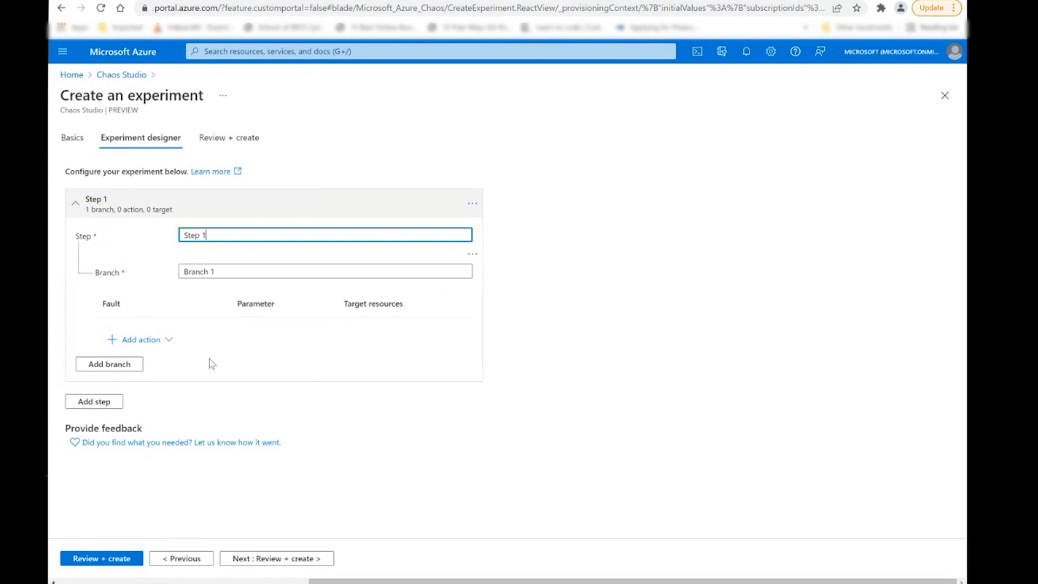
pyautogui.moveTo(324, 324)
pyautogui.write(':')
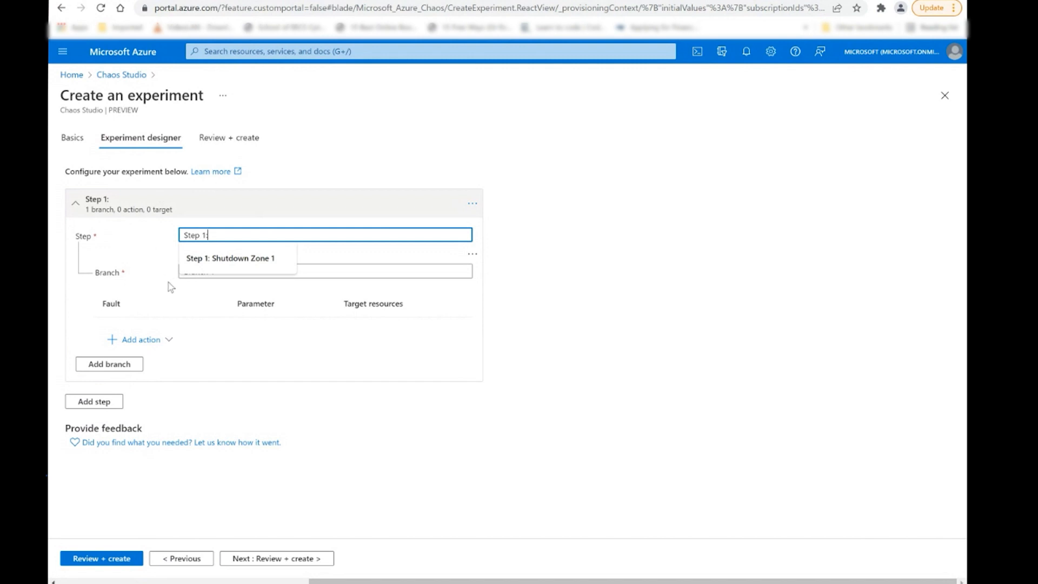
pyautogui.moveTo(208, 374)
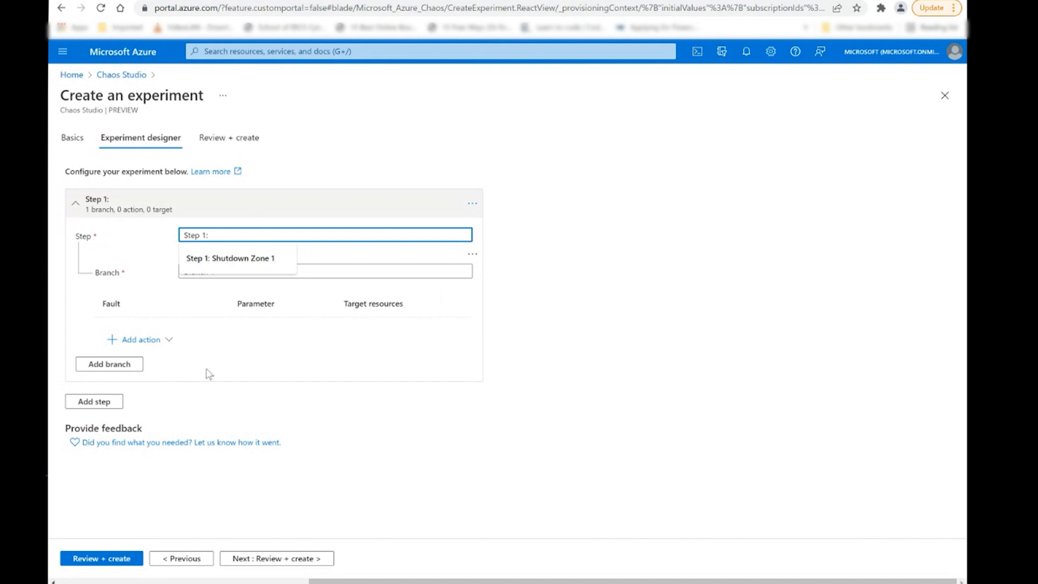
pyautogui.moveTo(257, 376)
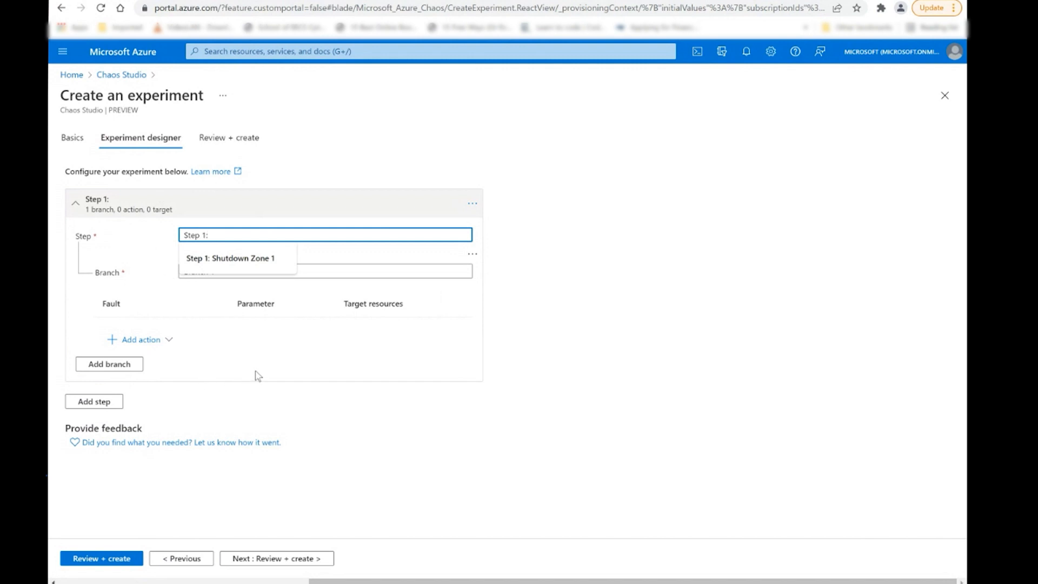
pyautogui.click(231, 258)
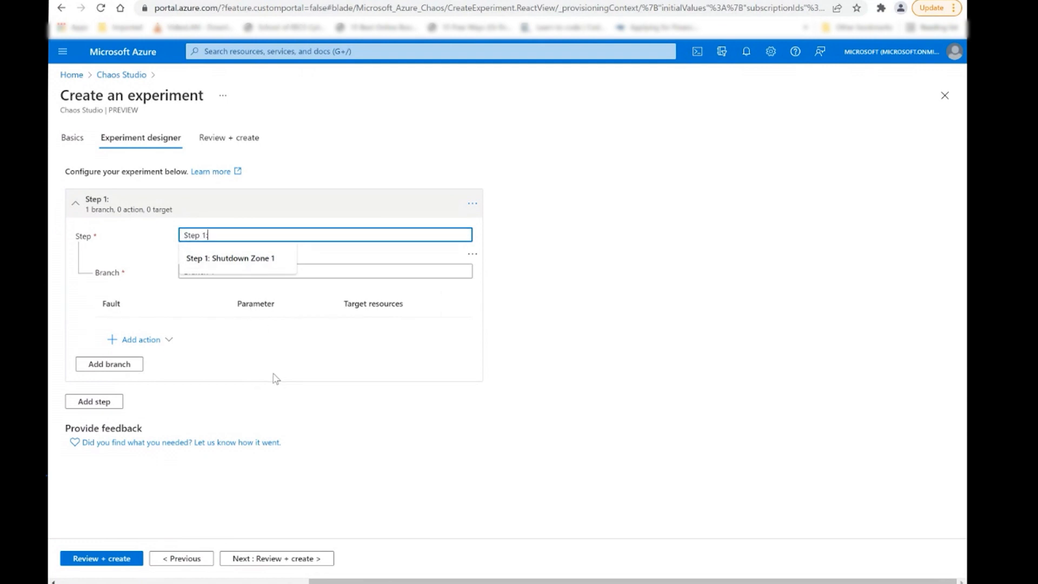
pyautogui.moveTo(232, 370)
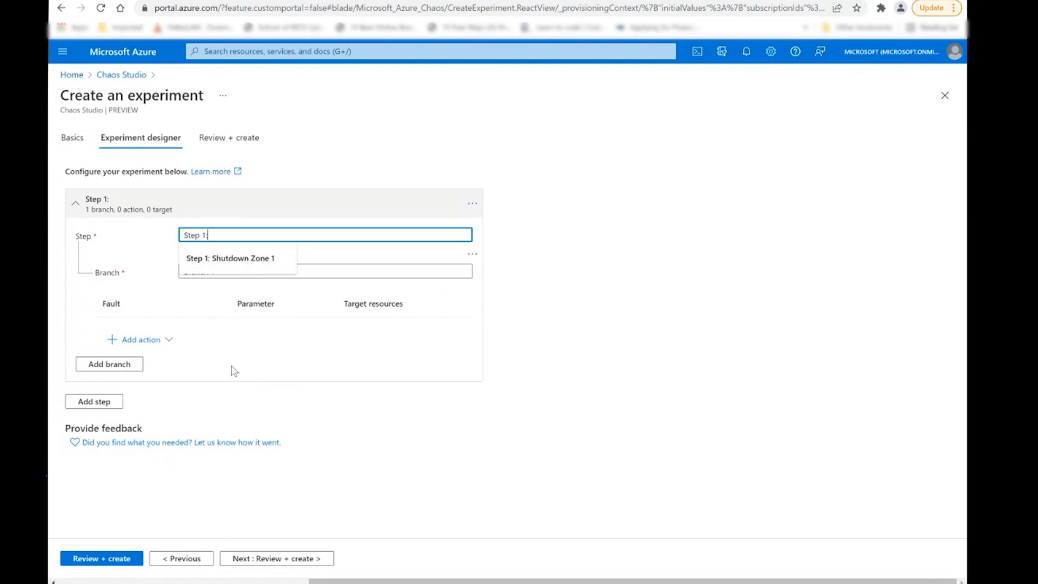
pyautogui.click(230, 258)
pyautogui.write('Branch 1')
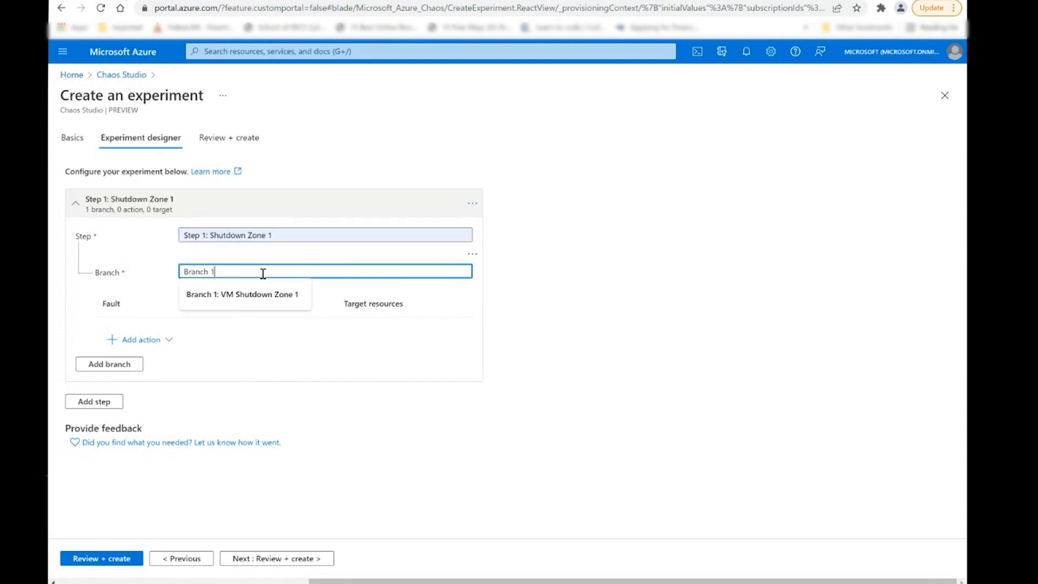
pyautogui.click(242, 294)
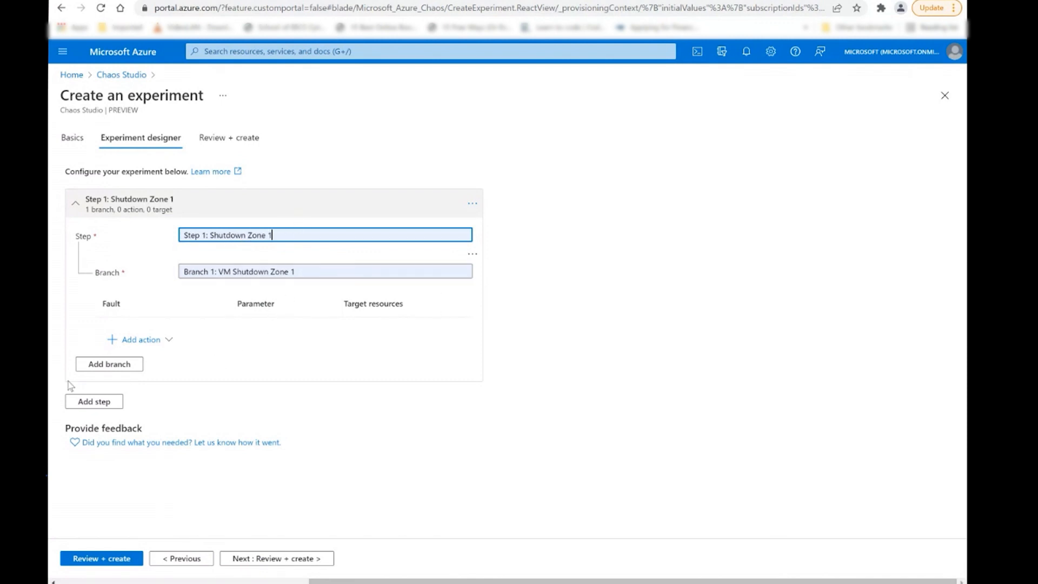
# Step: Add a VM Shutdown fault to the branch, 10 minutes duration with abruptShutdown enabled
pyautogui.click(139, 338)
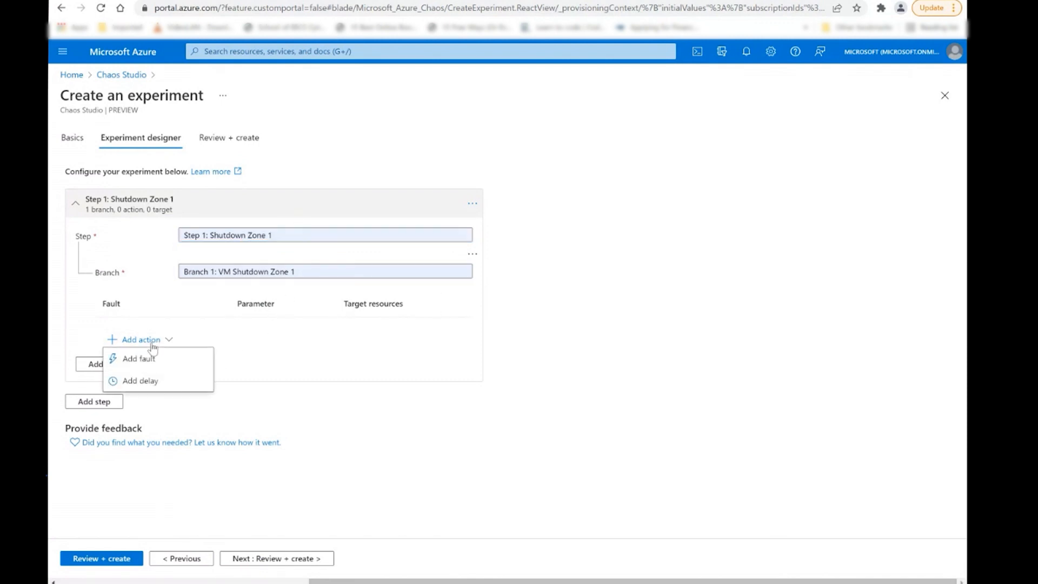
pyautogui.moveTo(171, 390)
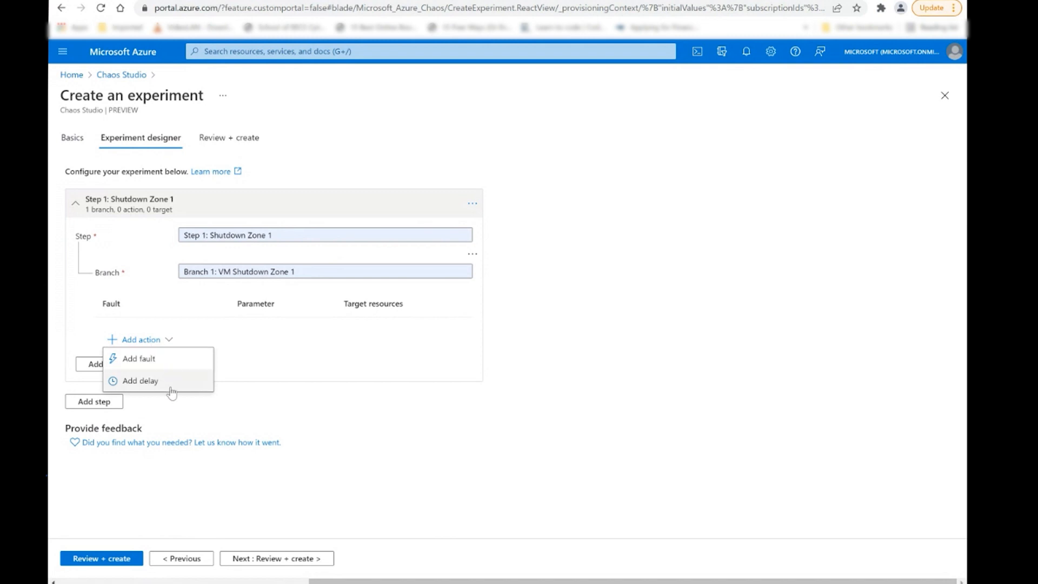
pyautogui.moveTo(164, 361)
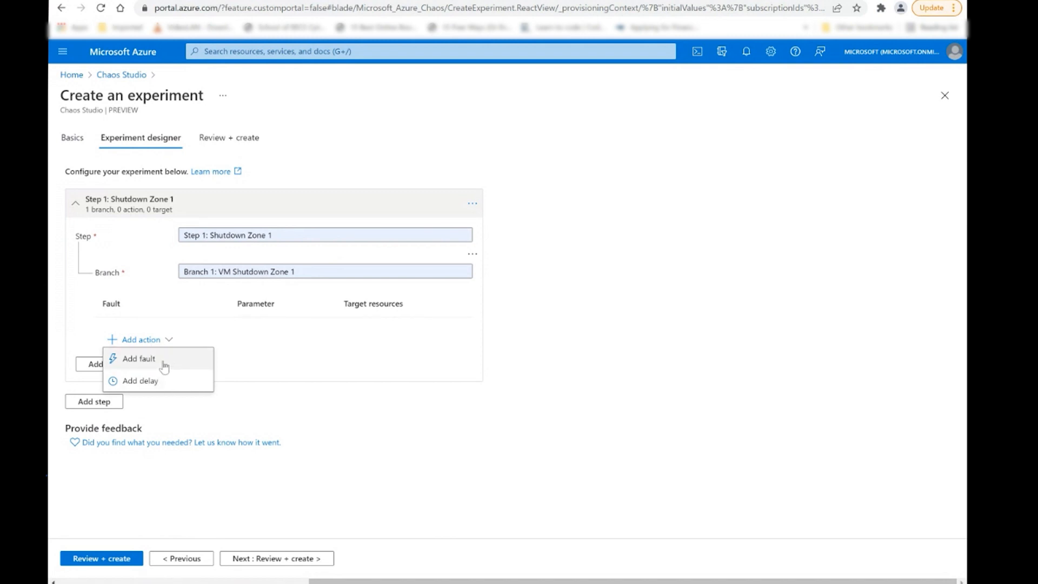
pyautogui.click(138, 358)
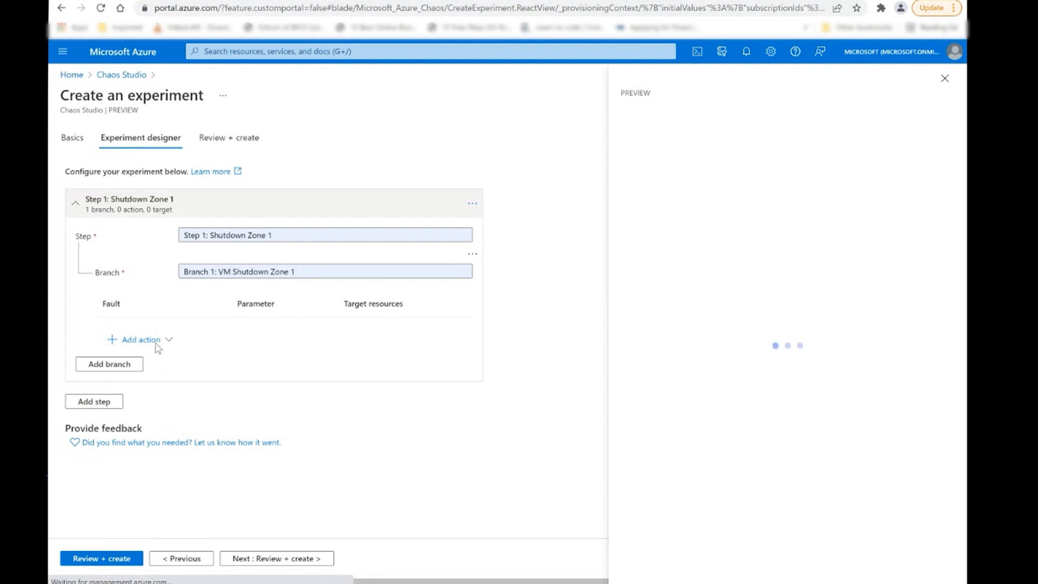
pyautogui.click(139, 338)
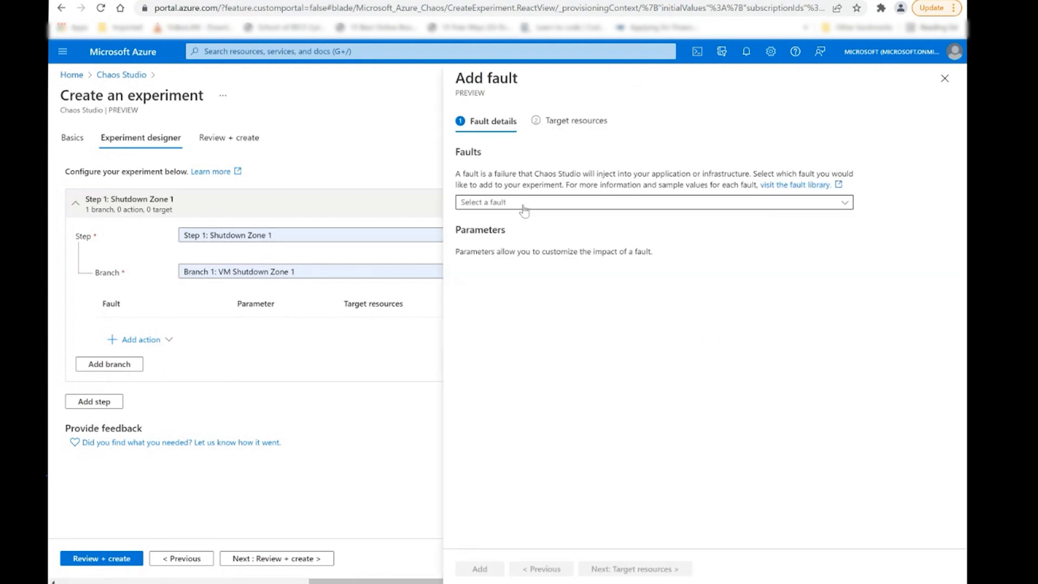
pyautogui.click(652, 202)
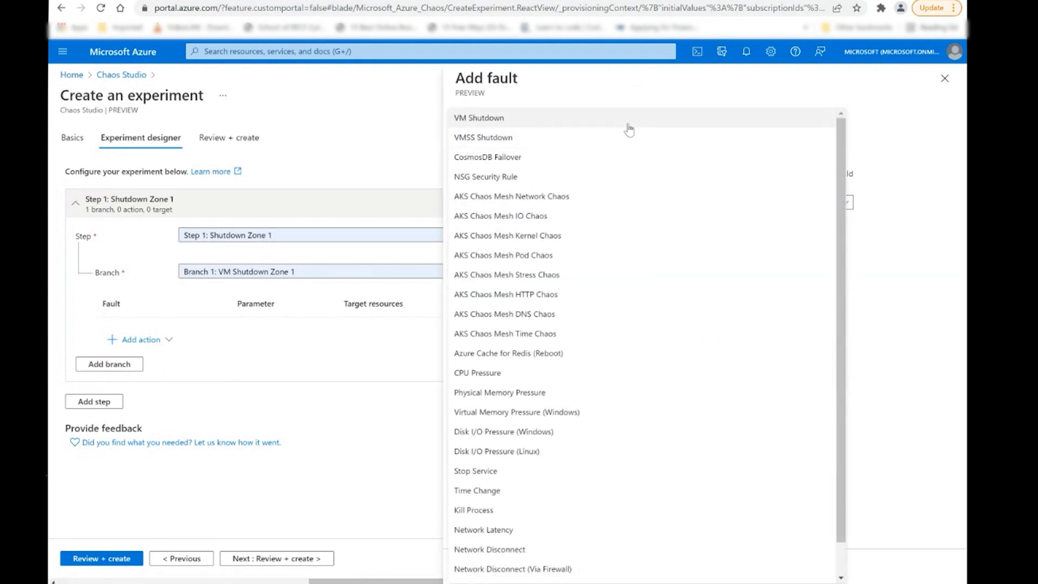
pyautogui.moveTo(614, 397)
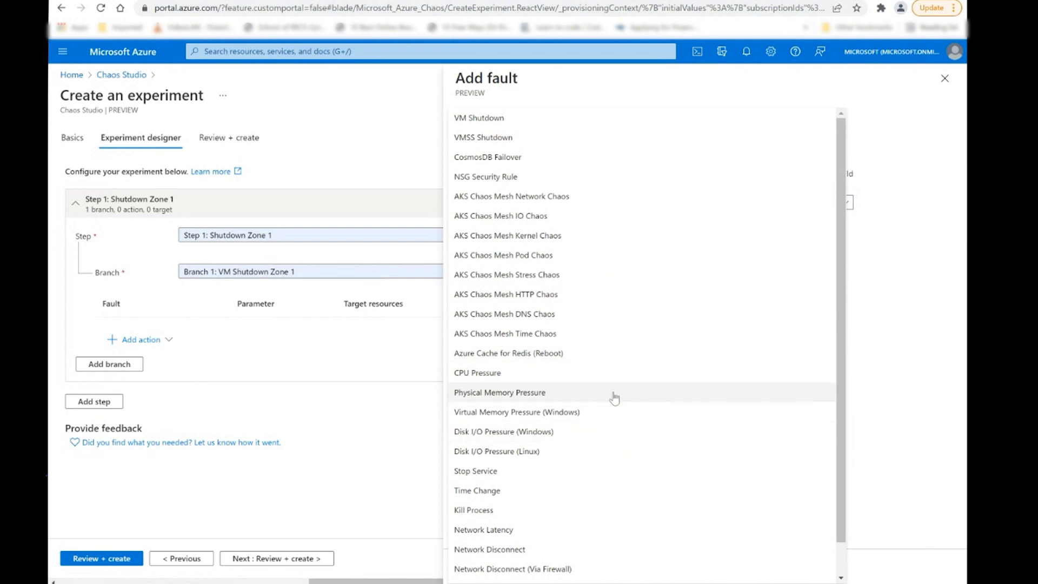
pyautogui.moveTo(615, 368)
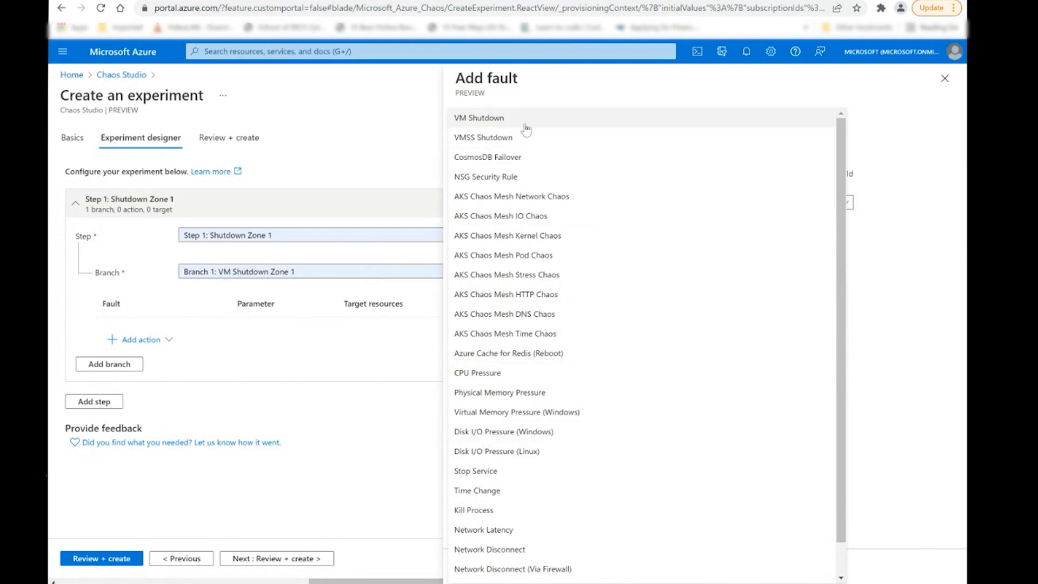
pyautogui.click(479, 118)
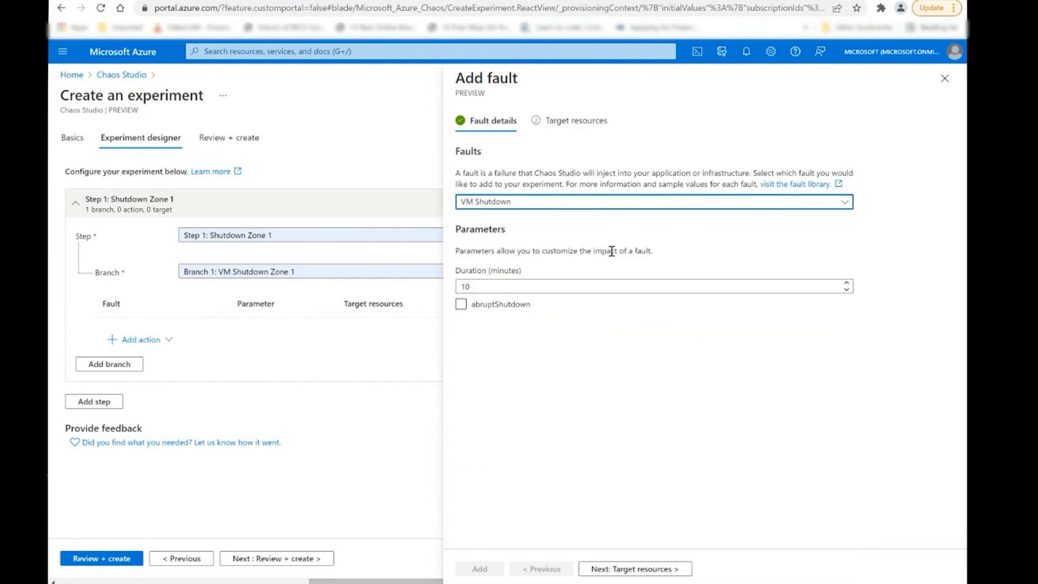
pyautogui.moveTo(620, 301)
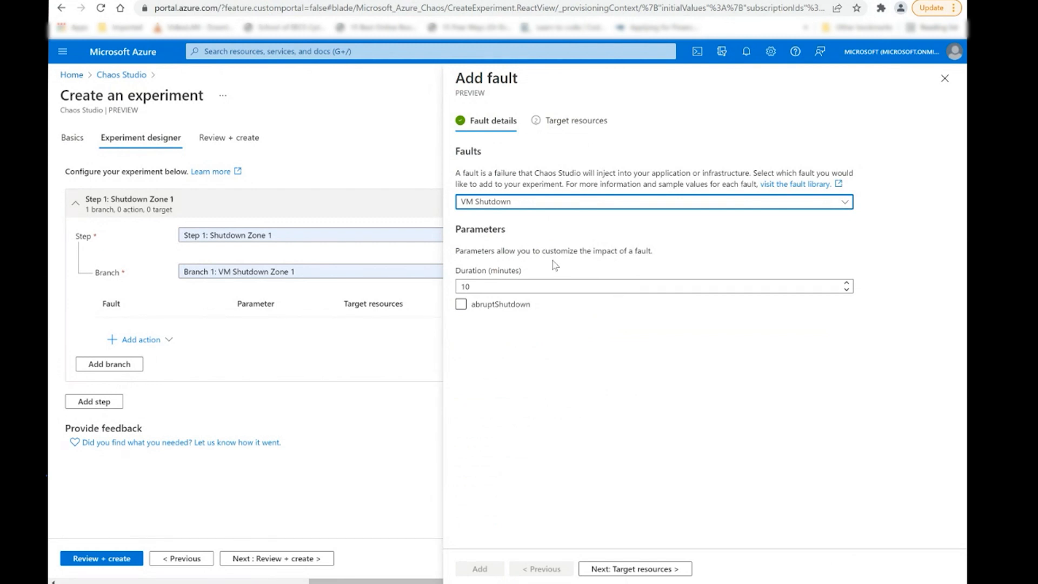
pyautogui.click(460, 303)
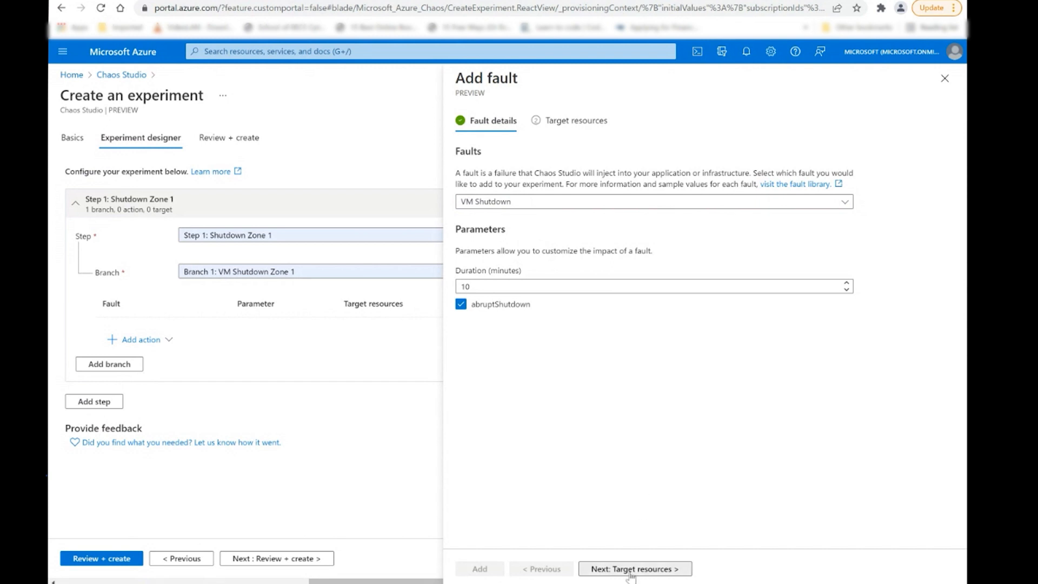
# Step: Target chaosazdemo0 for the VM Shutdown fault and add it to the branch
pyautogui.click(633, 567)
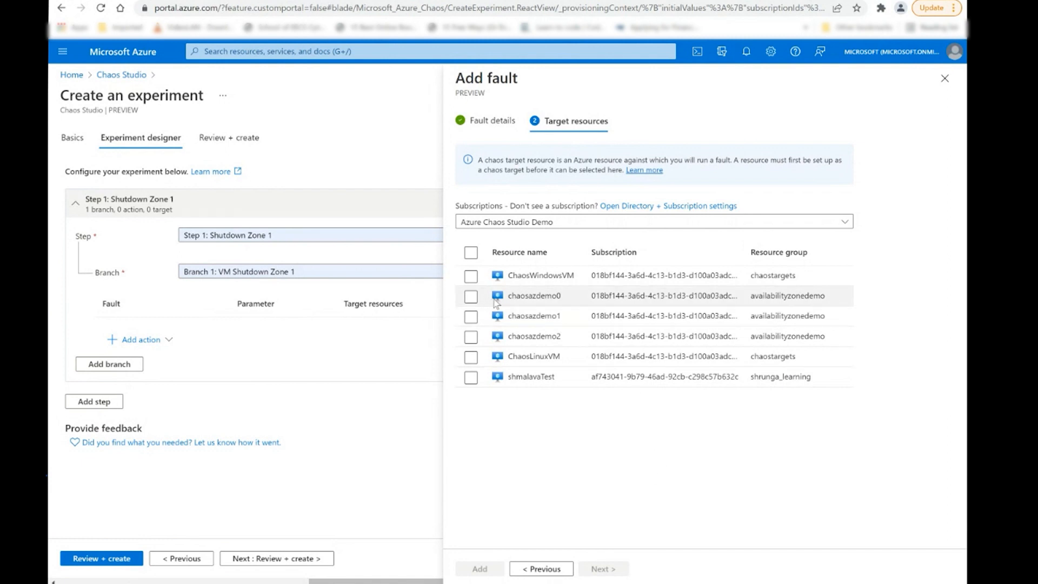
pyautogui.click(470, 295)
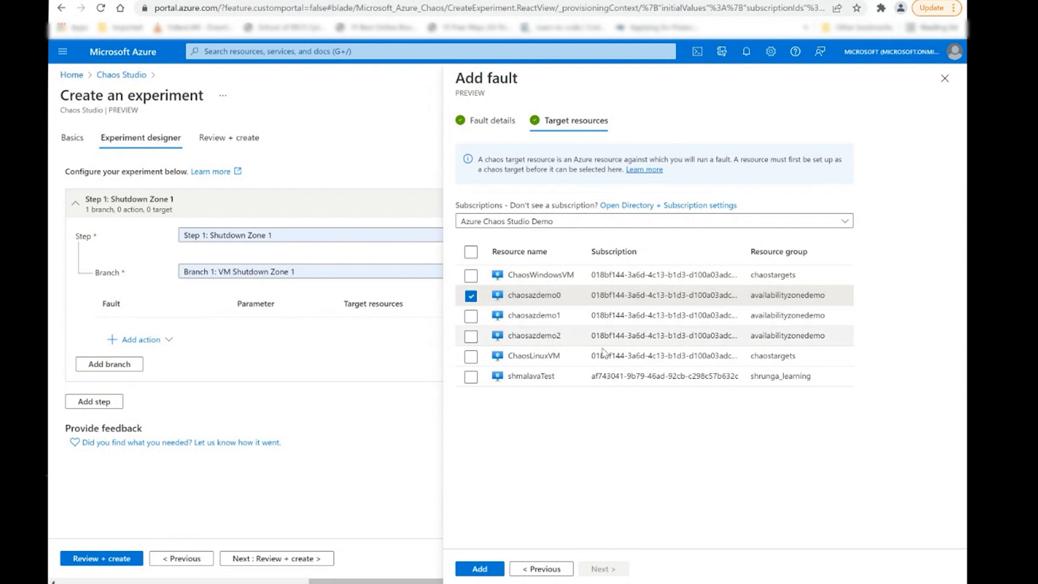
pyautogui.click(479, 569)
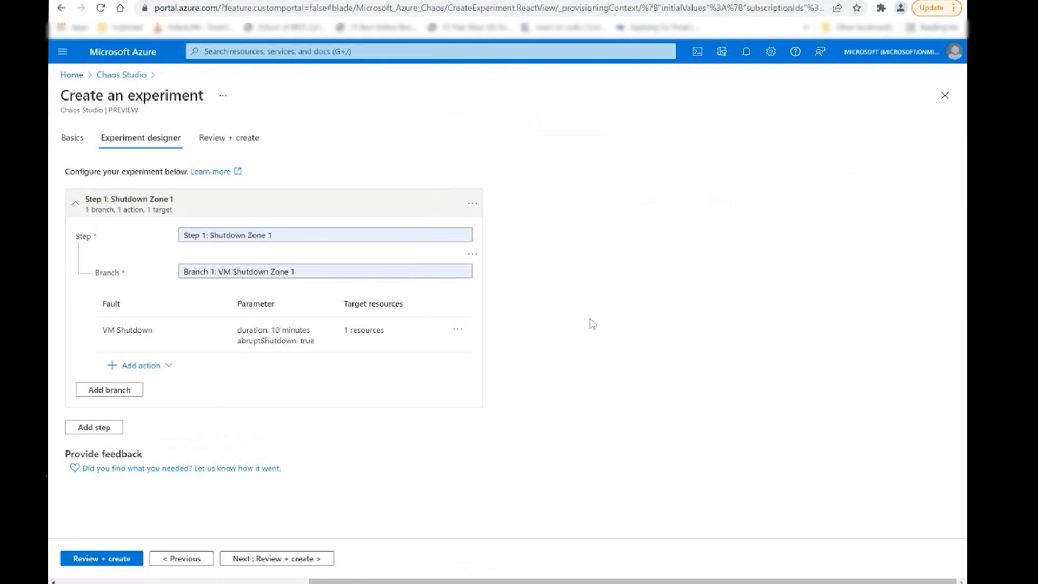
pyautogui.moveTo(188, 423)
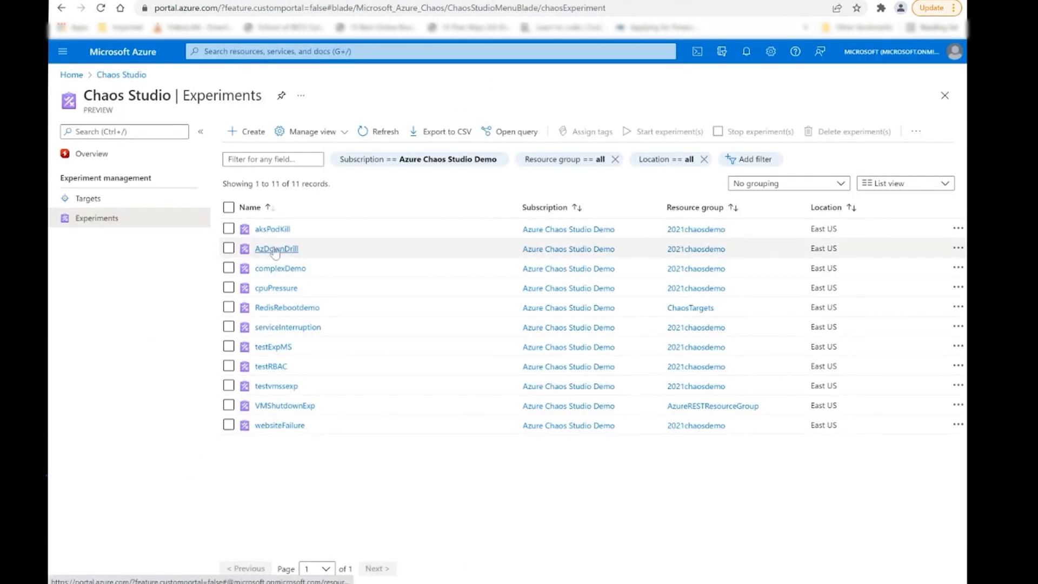
# Step: Open the AzDownDrill experiment in its experiment designer
pyautogui.click(276, 248)
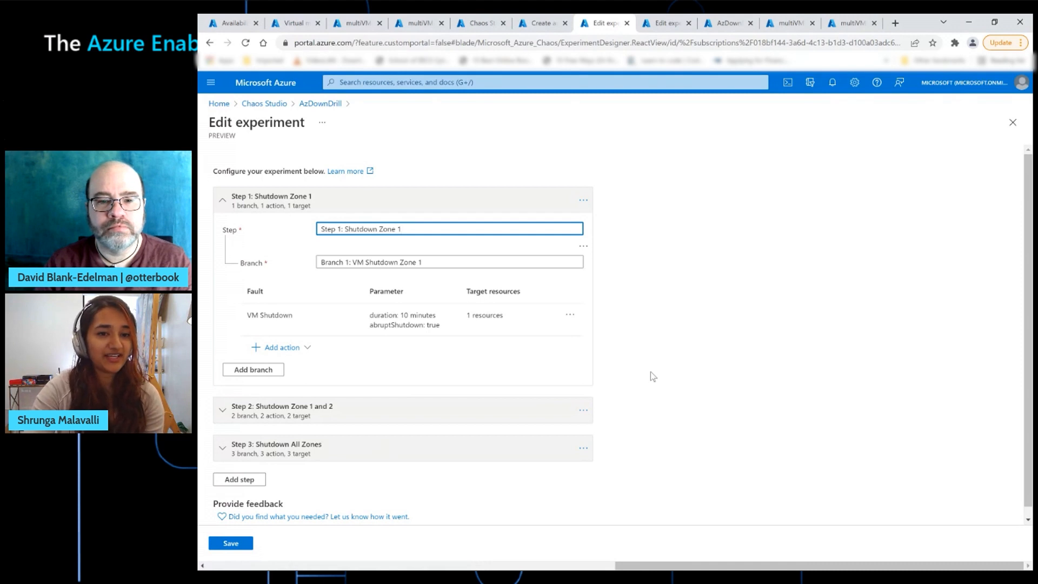
pyautogui.moveTo(634, 305)
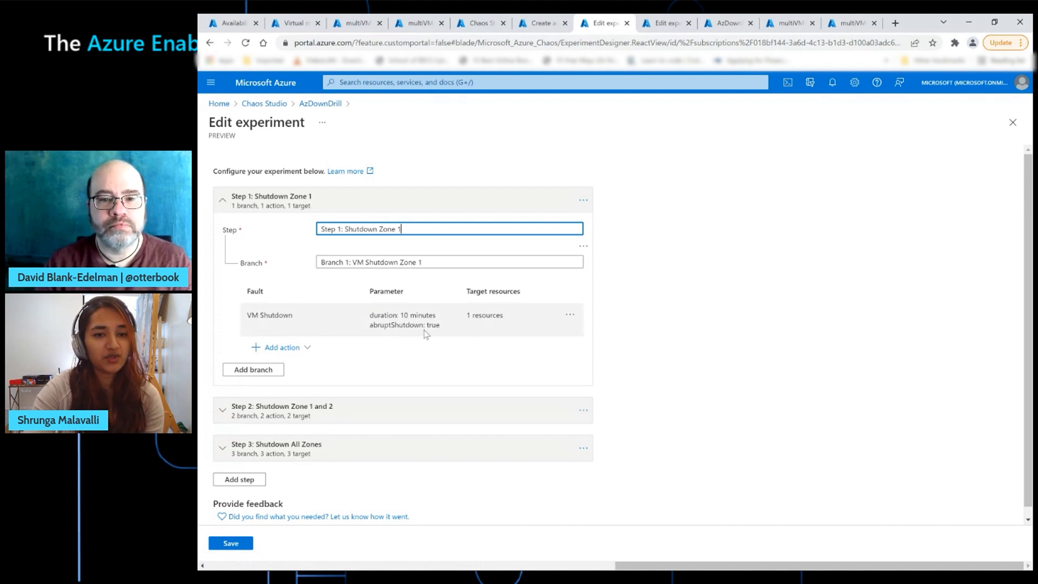
pyautogui.moveTo(404, 342)
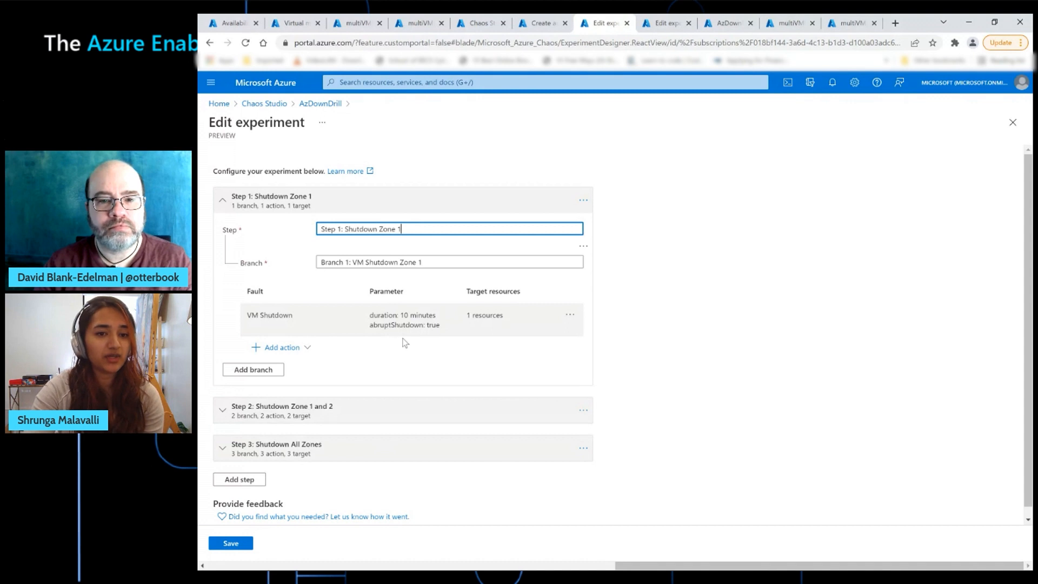
pyautogui.moveTo(417, 333)
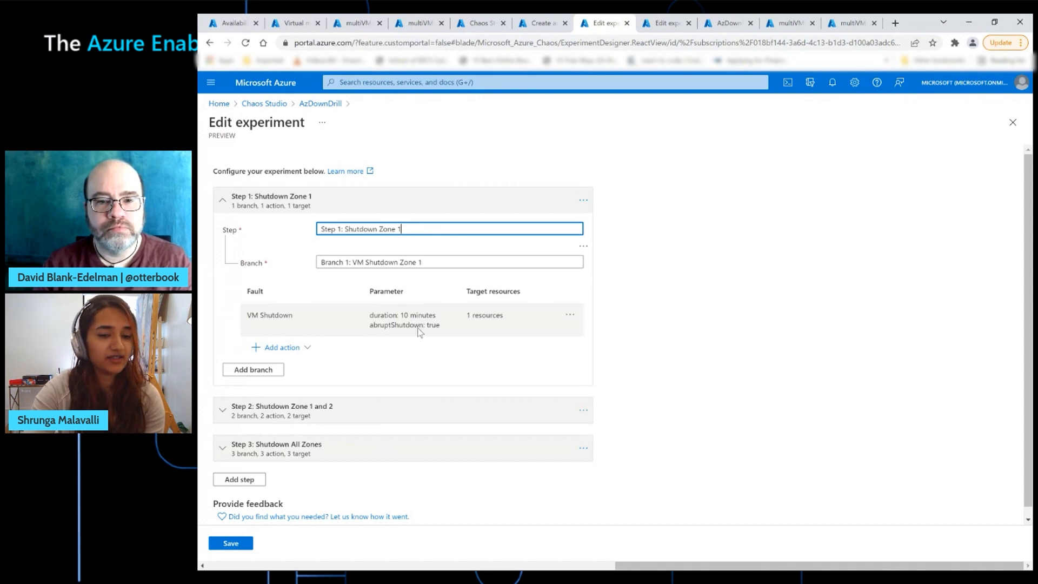
pyautogui.moveTo(591, 341)
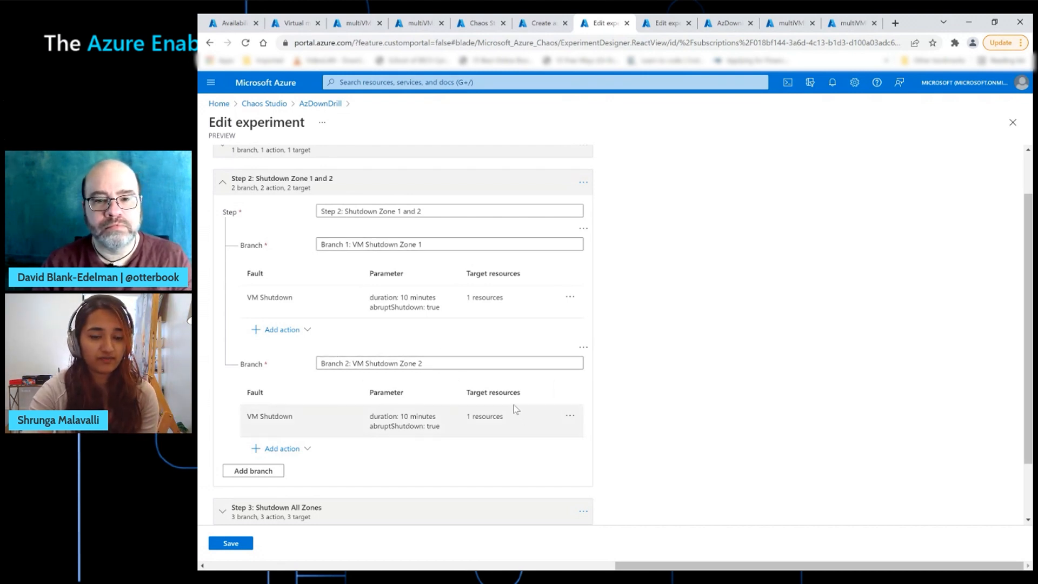
pyautogui.moveTo(410, 414)
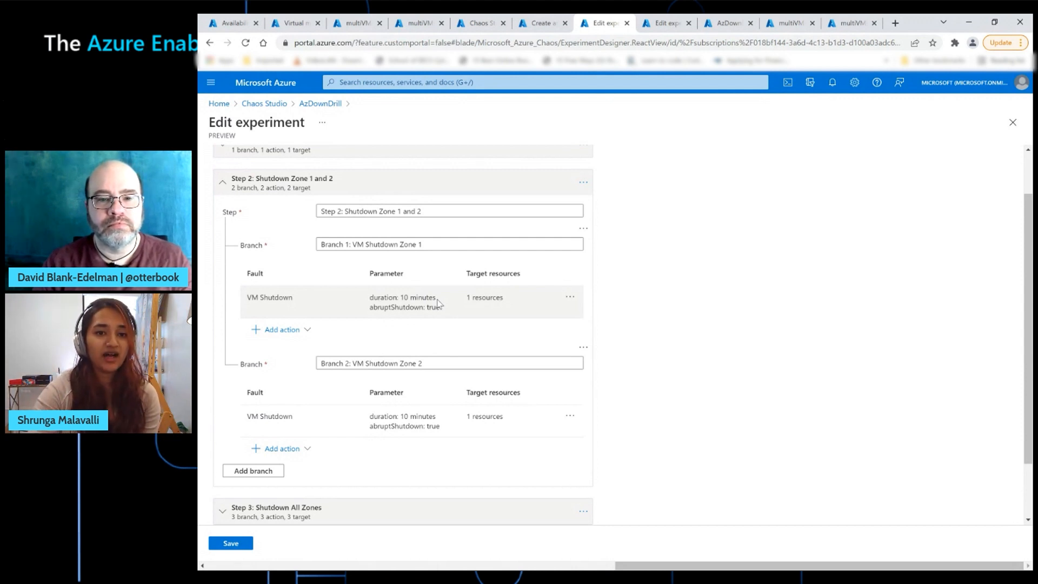
pyautogui.moveTo(442, 294)
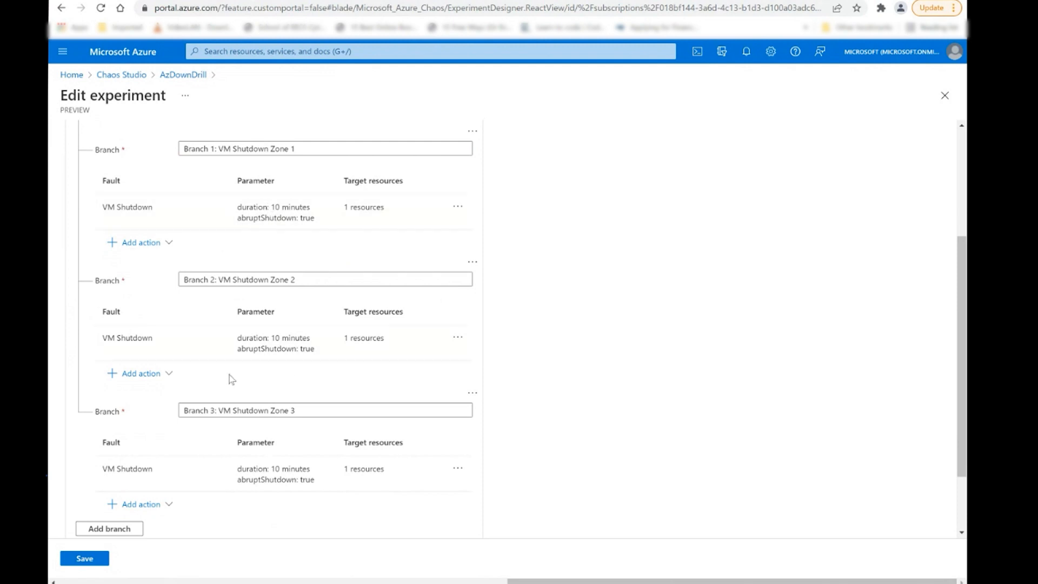
pyautogui.moveTo(420, 338)
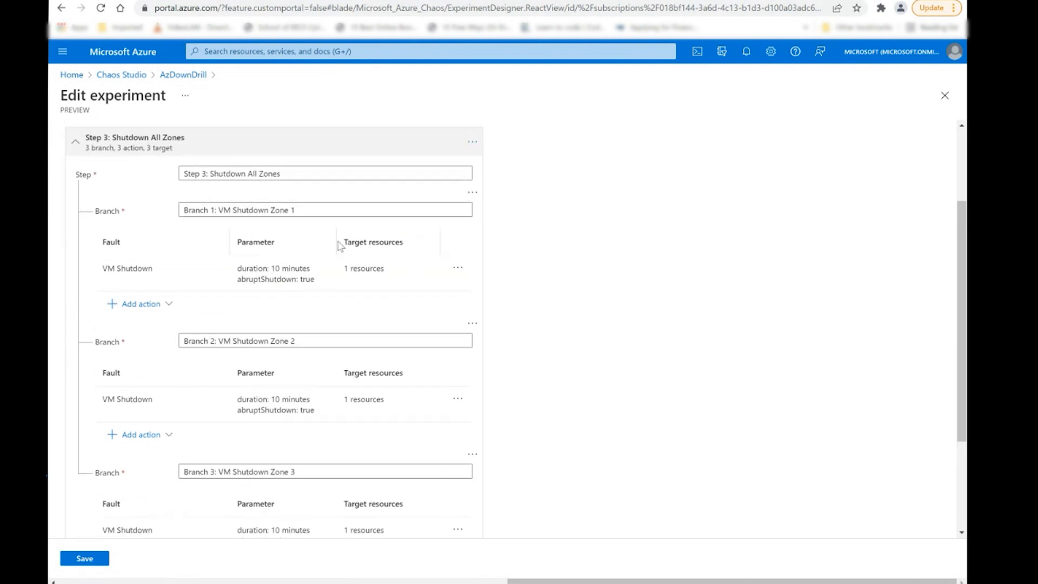
pyautogui.moveTo(512, 263)
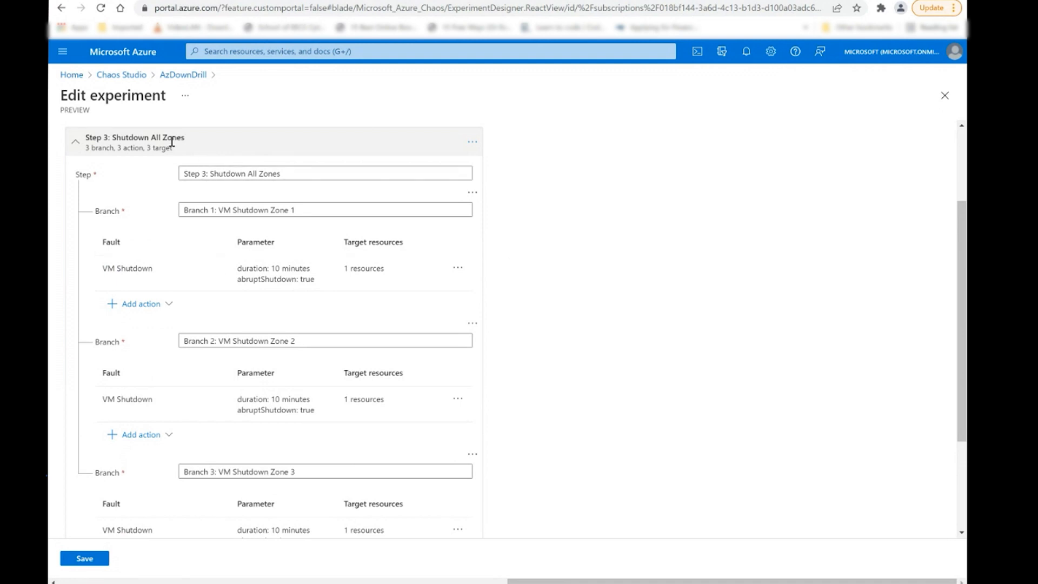
pyautogui.moveTo(191, 144)
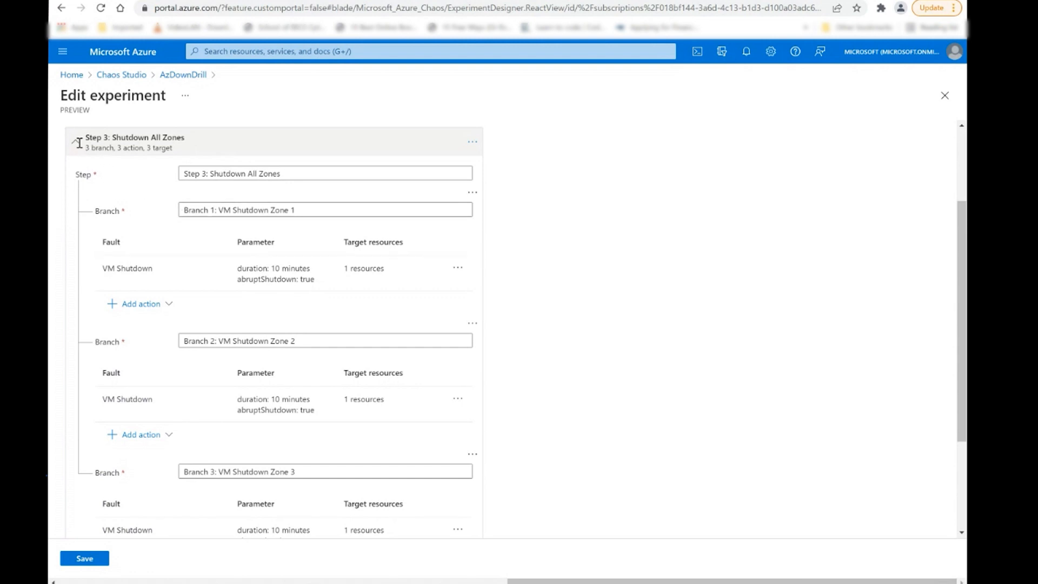
# Step: Collapse Step 3: Shutdown All Zones so all three steps show as summaries
pyautogui.click(77, 143)
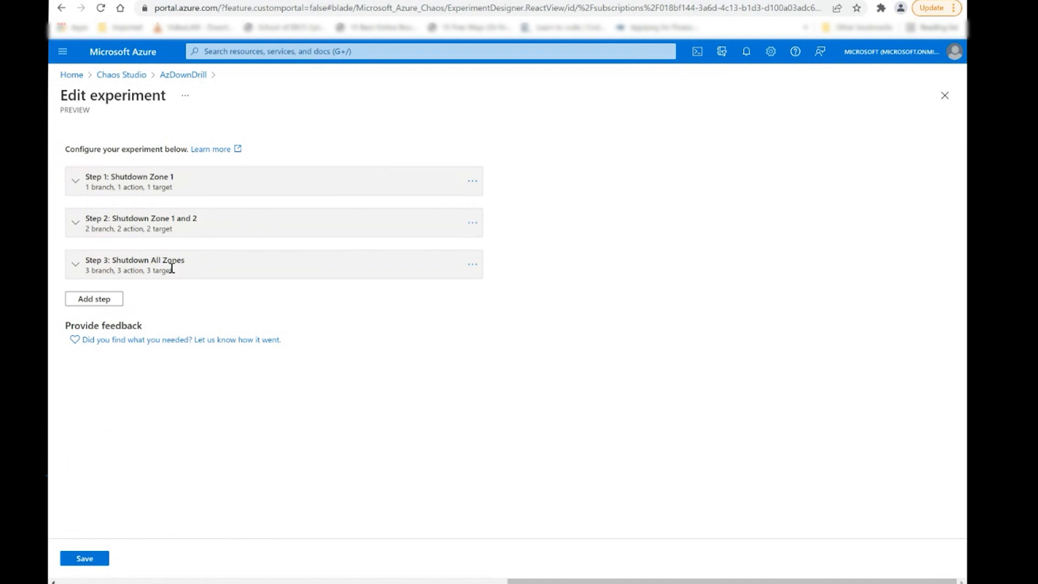
pyautogui.moveTo(192, 276)
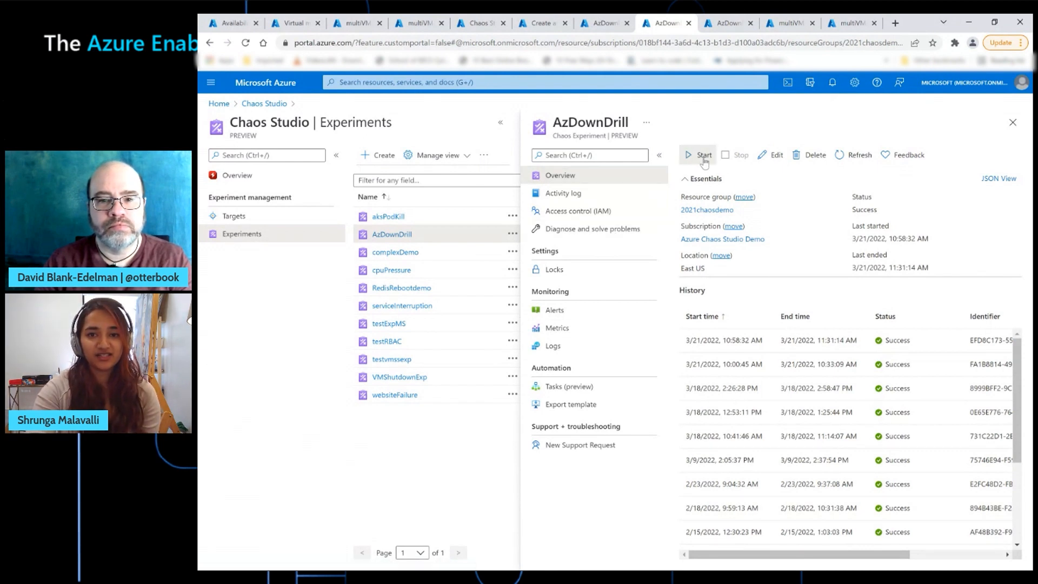
# Step: Start a new AzDownDrill experiment run and confirm the outage warning with OK
pyautogui.click(699, 154)
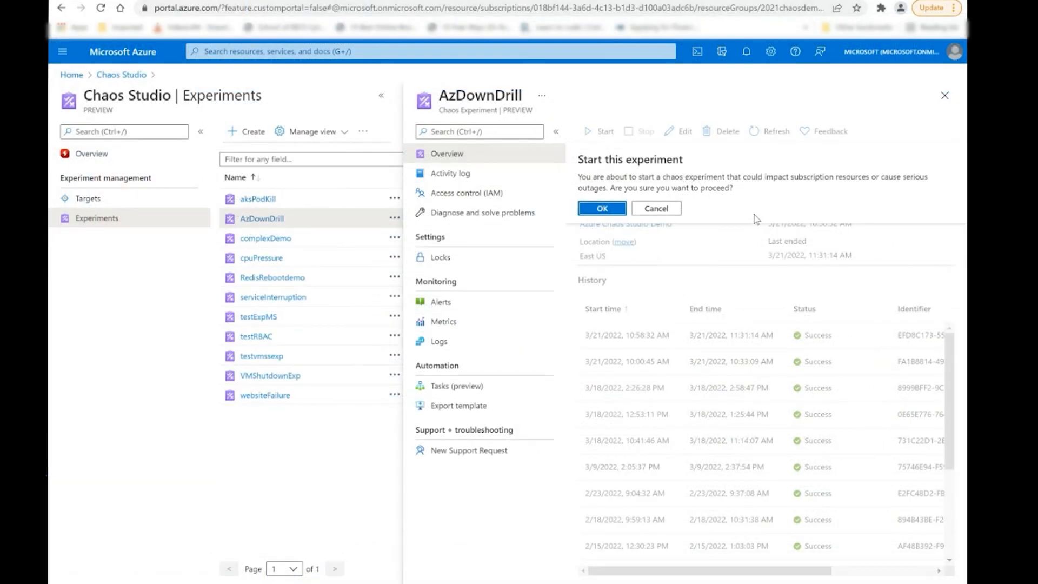
pyautogui.moveTo(761, 229)
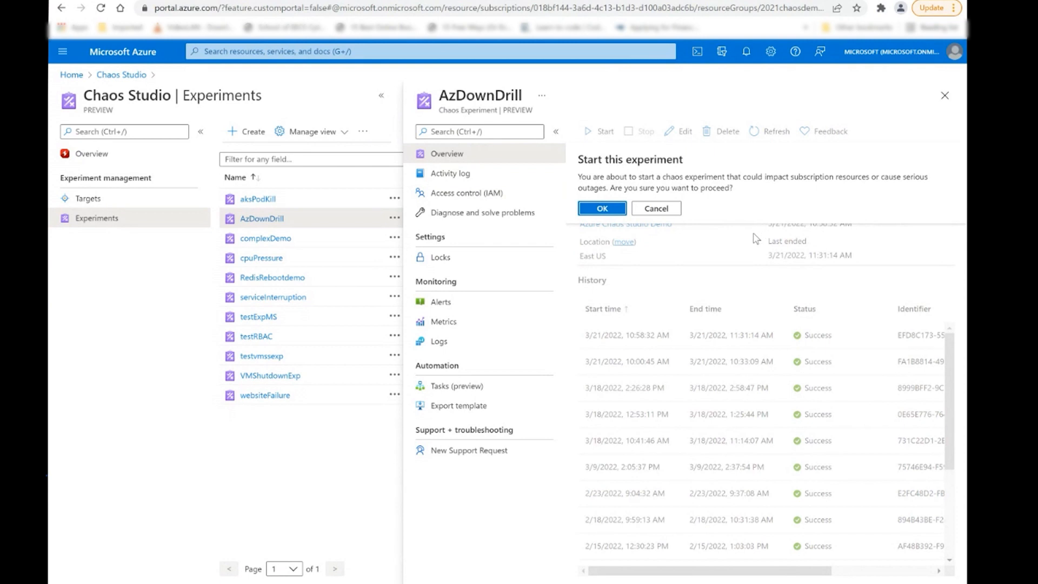
pyautogui.moveTo(753, 249)
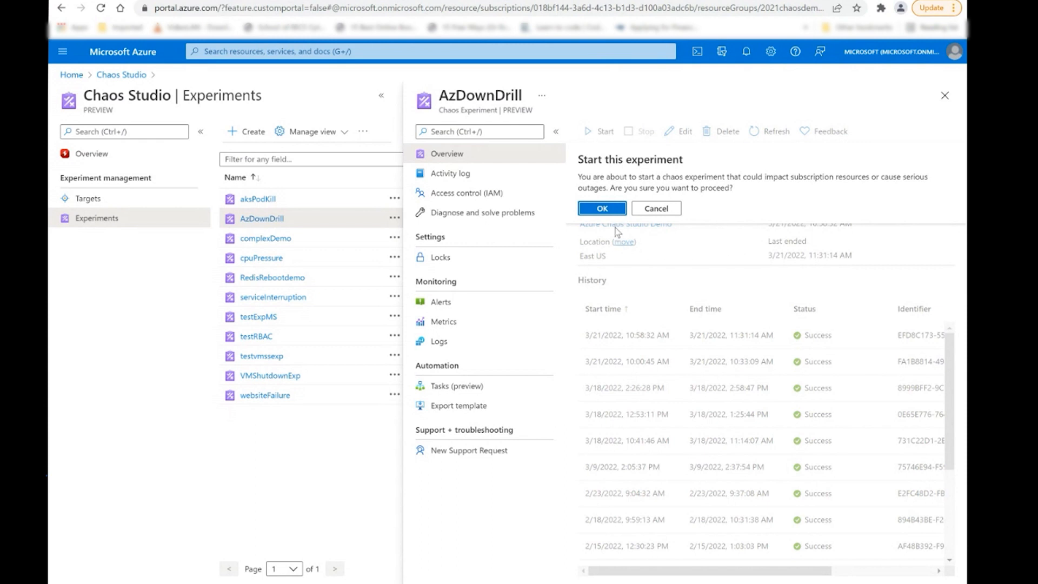
pyautogui.click(600, 207)
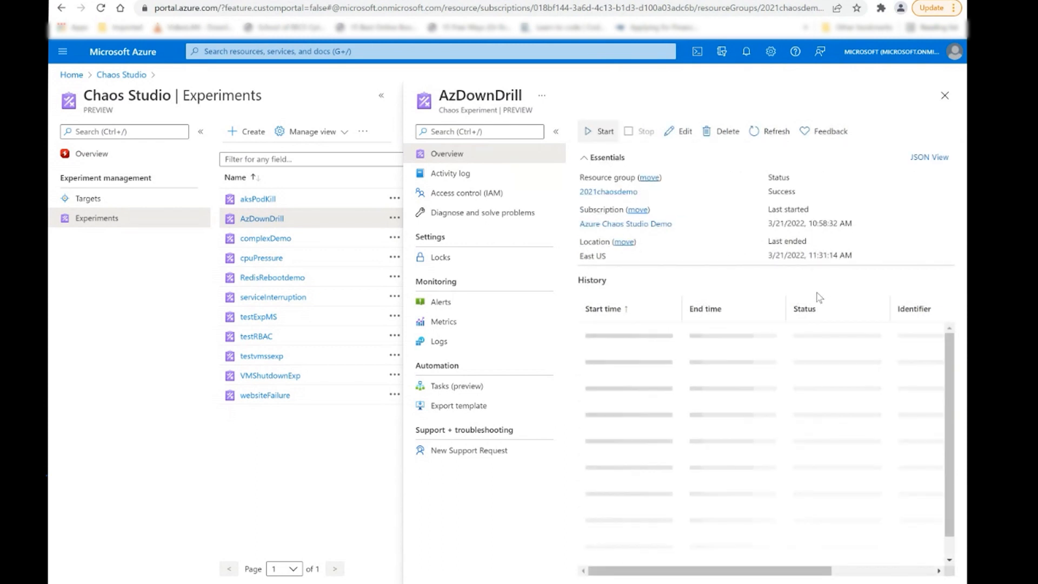
pyautogui.click(597, 131)
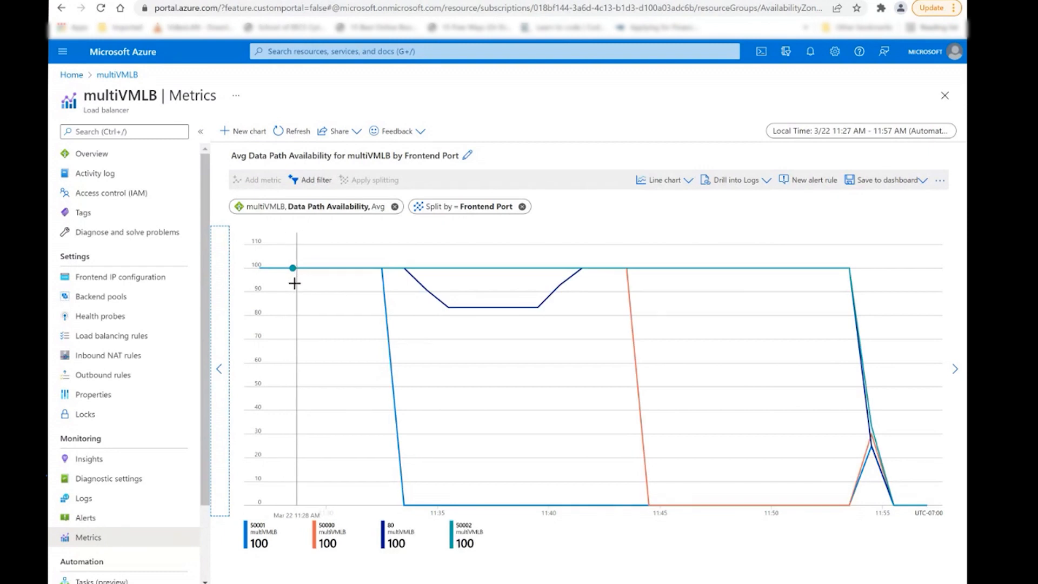
pyautogui.moveTo(293, 285)
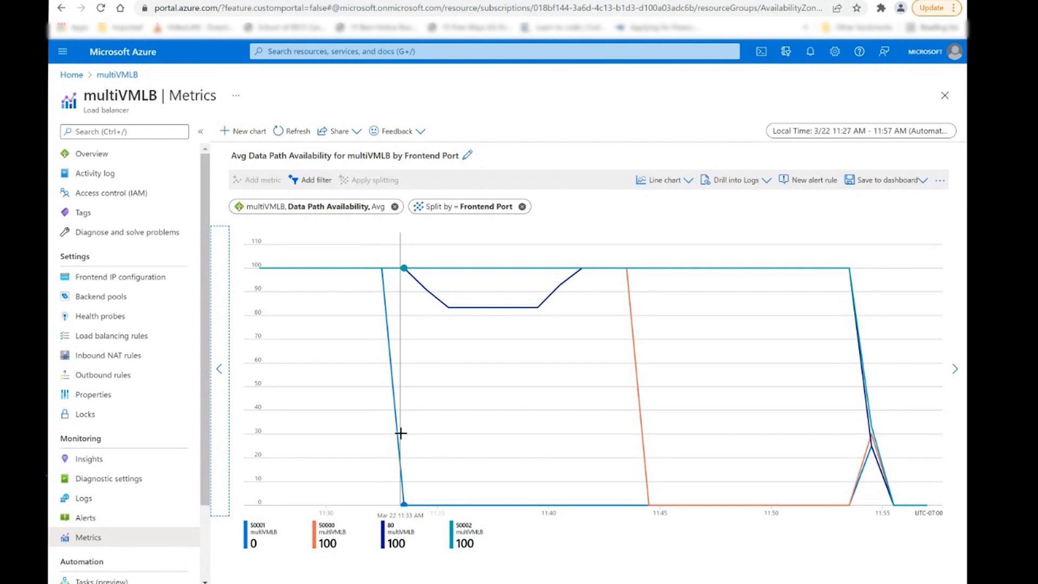
pyautogui.moveTo(399, 430)
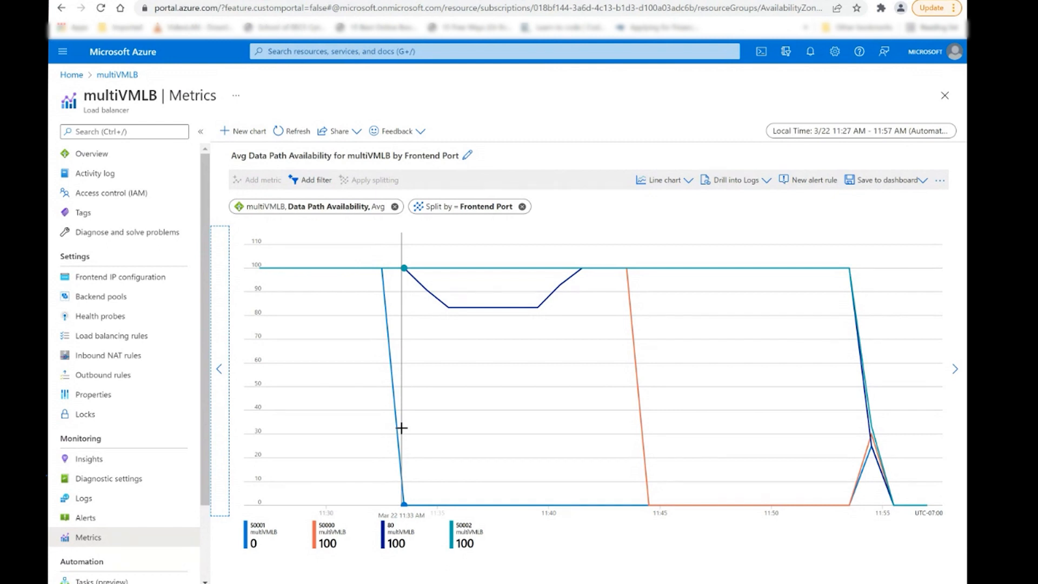
pyautogui.moveTo(632, 456)
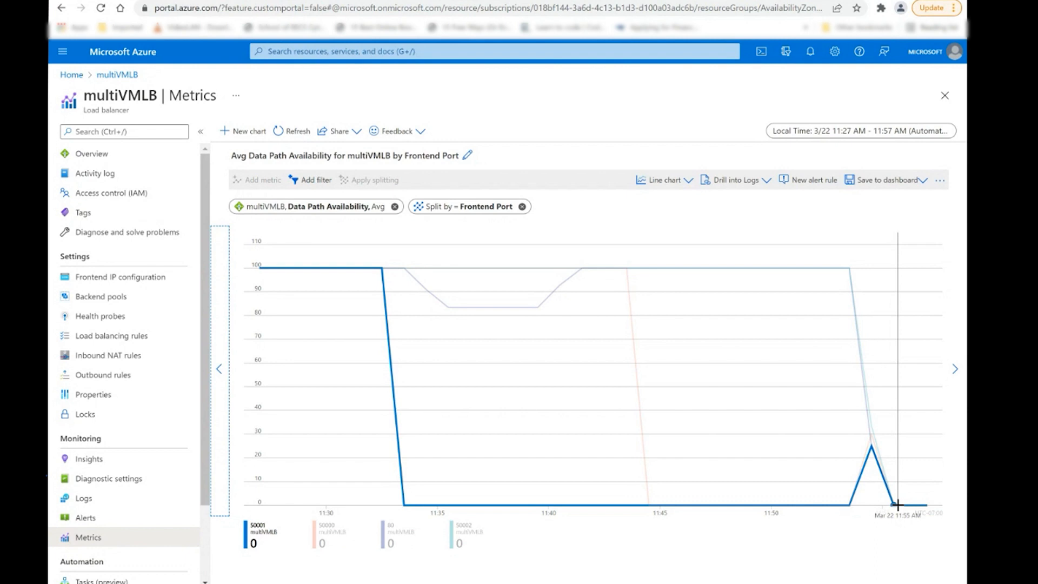
pyautogui.moveTo(897, 504)
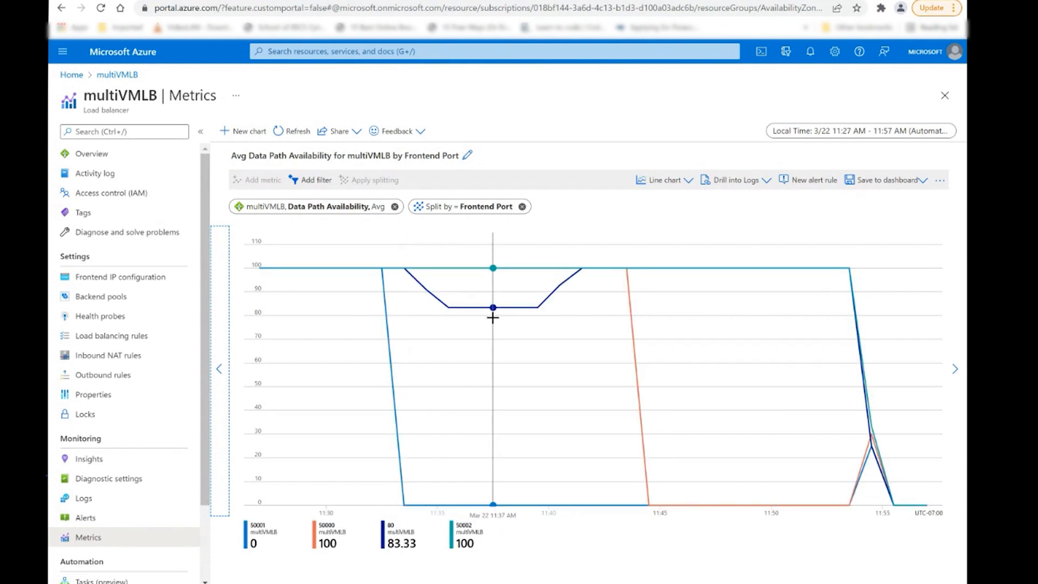
pyautogui.moveTo(533, 307)
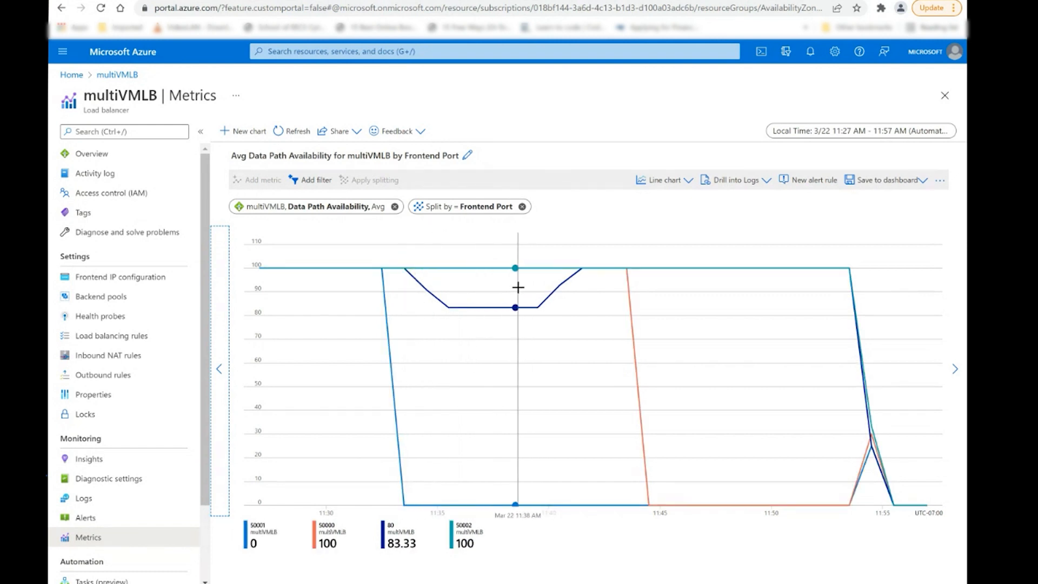
pyautogui.moveTo(318, 347)
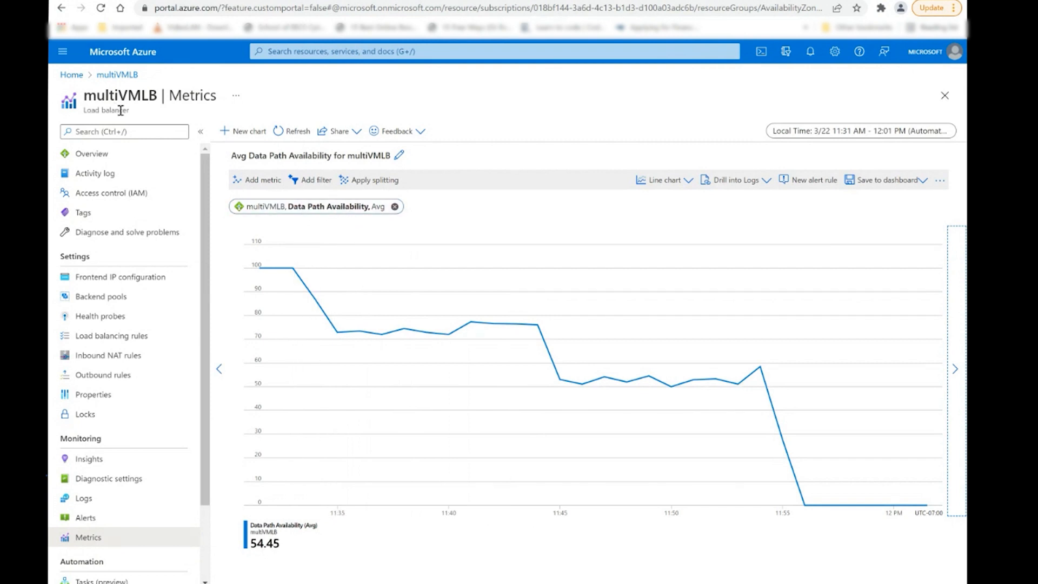
pyautogui.moveTo(415, 361)
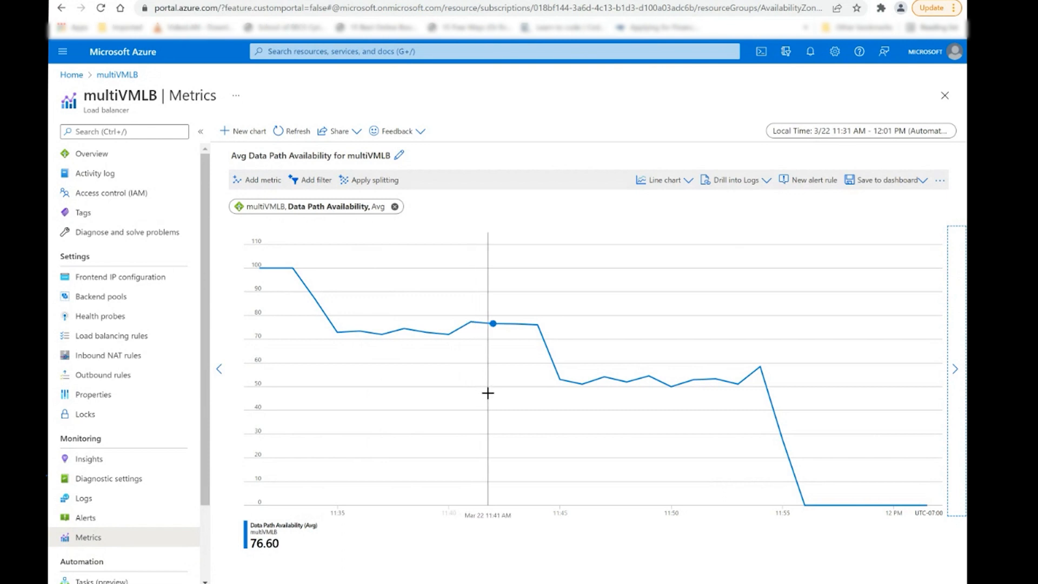
pyautogui.moveTo(296, 296)
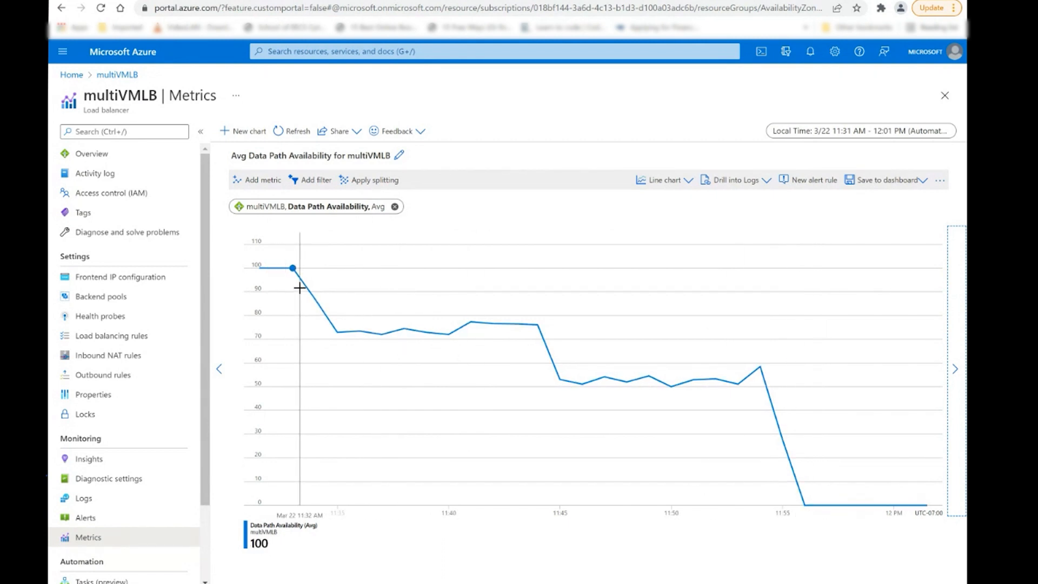
pyautogui.moveTo(624, 292)
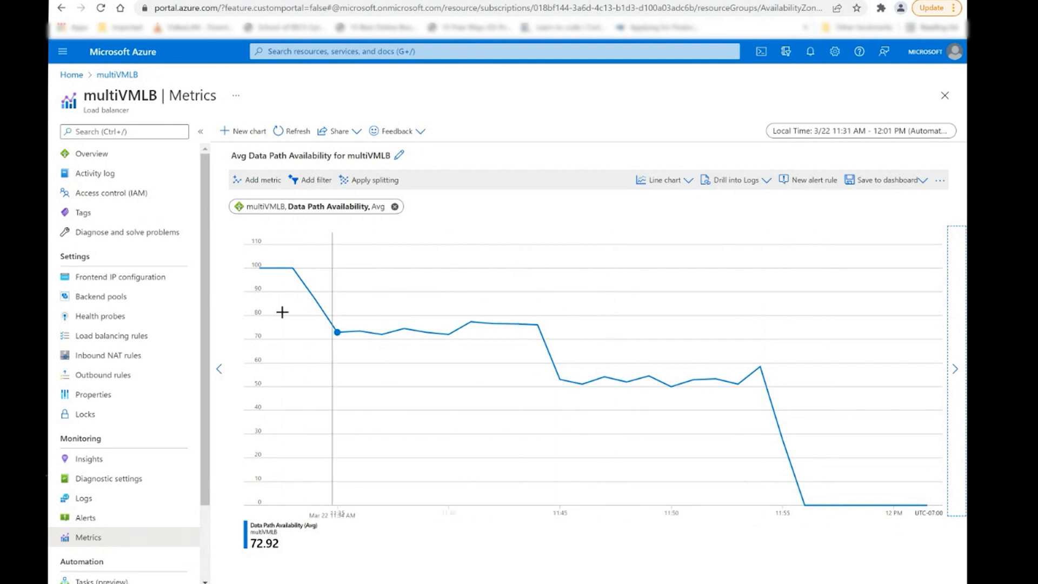
pyautogui.moveTo(294, 312)
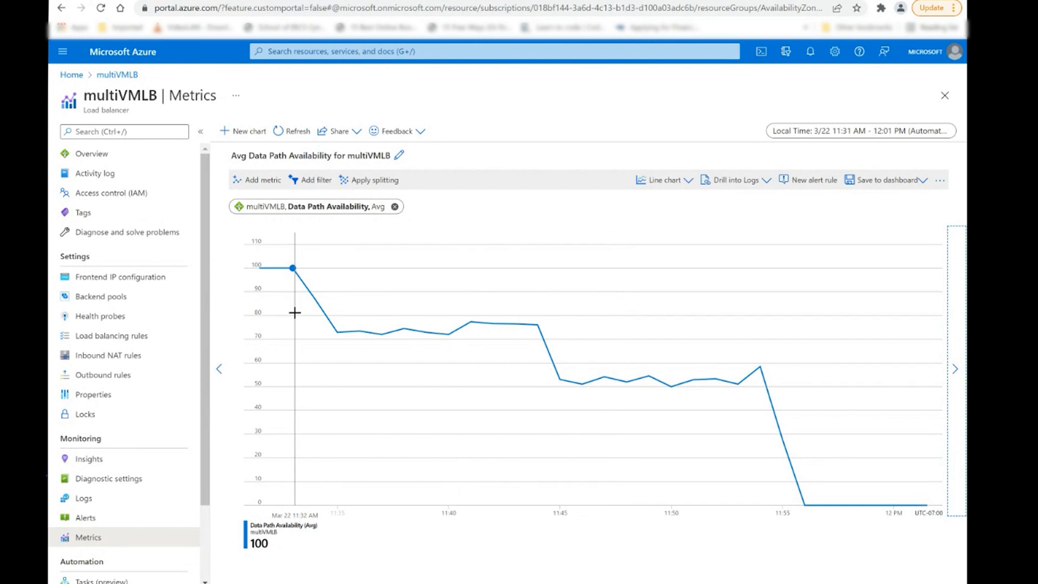
pyautogui.moveTo(336, 334)
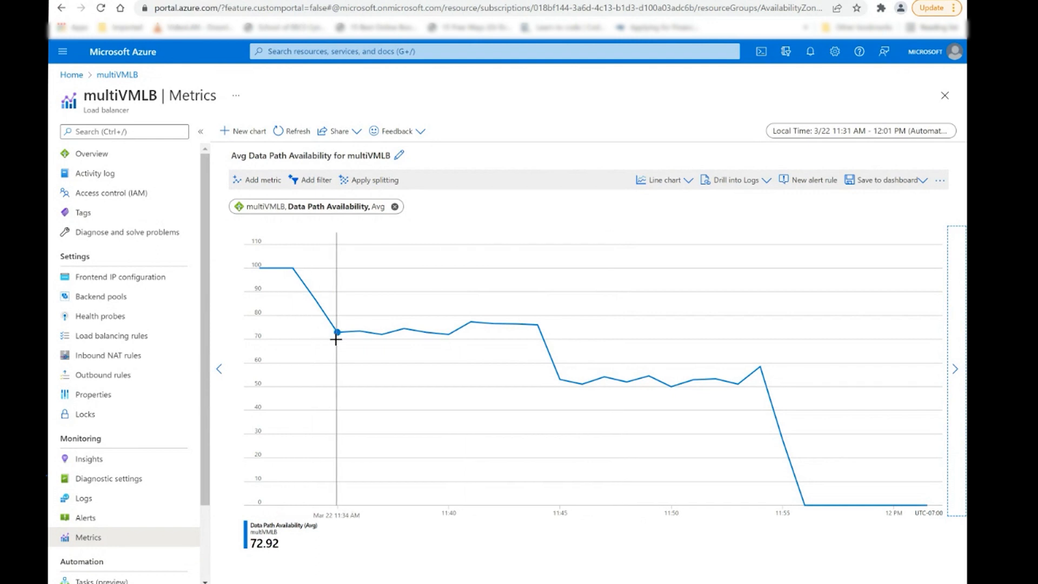
pyautogui.moveTo(363, 331)
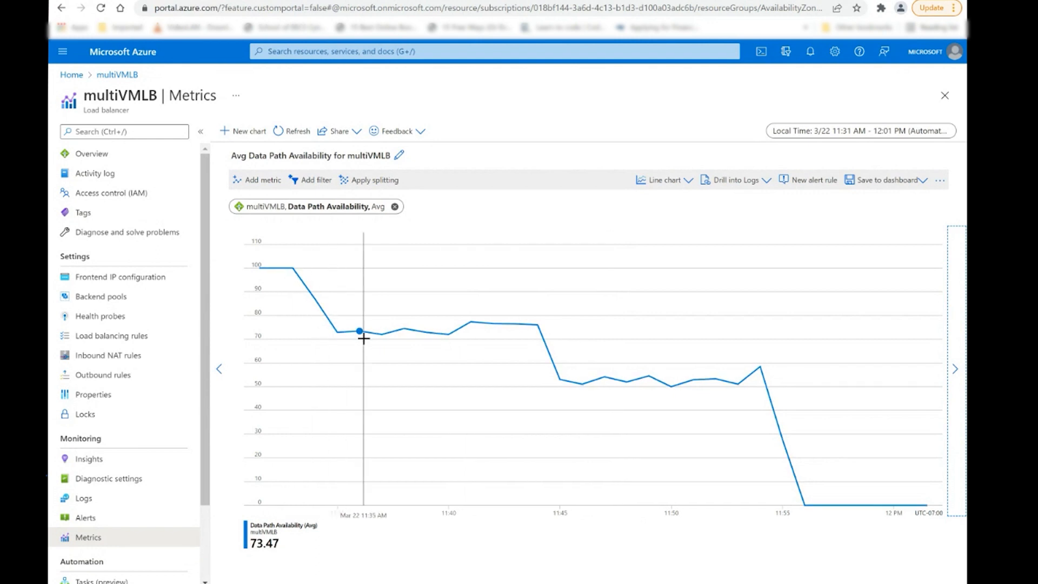
pyautogui.moveTo(463, 351)
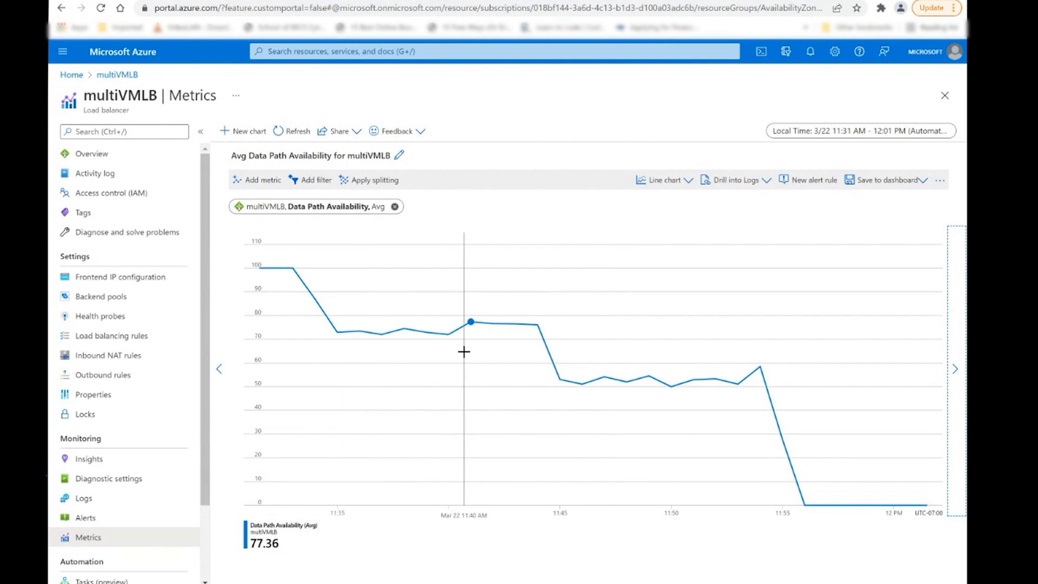
pyautogui.moveTo(536, 370)
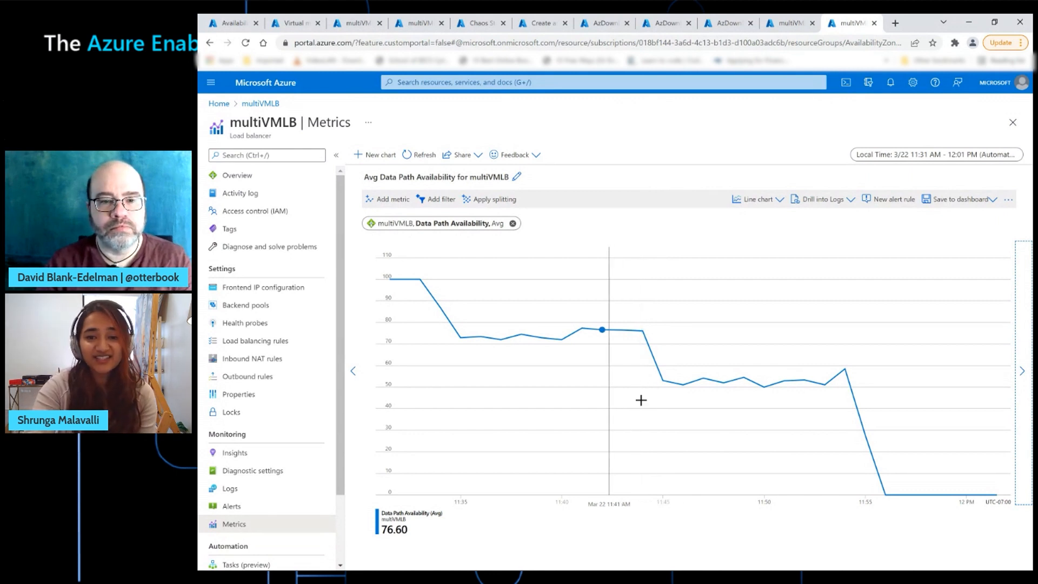
pyautogui.moveTo(696, 411)
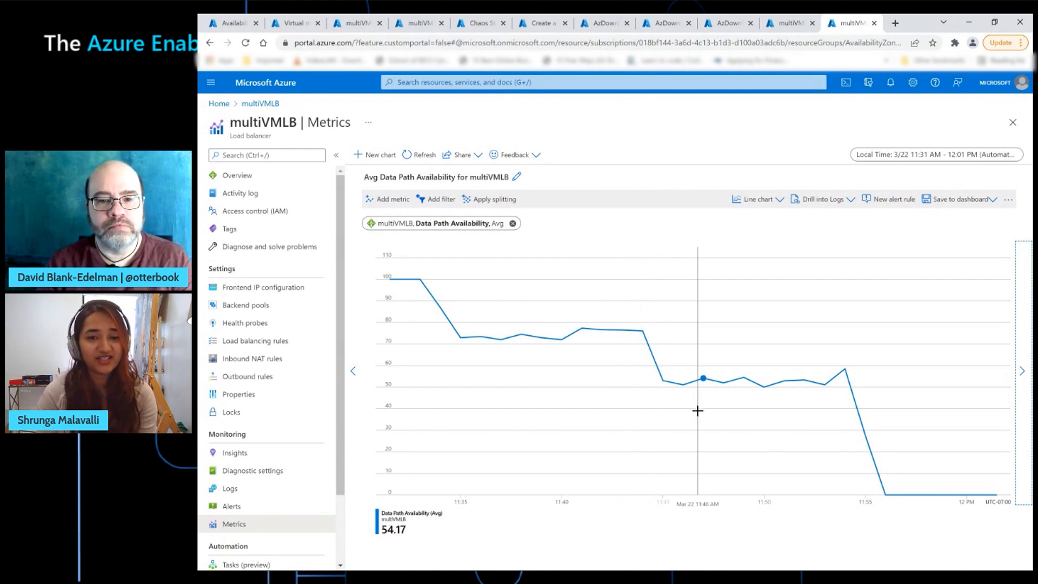